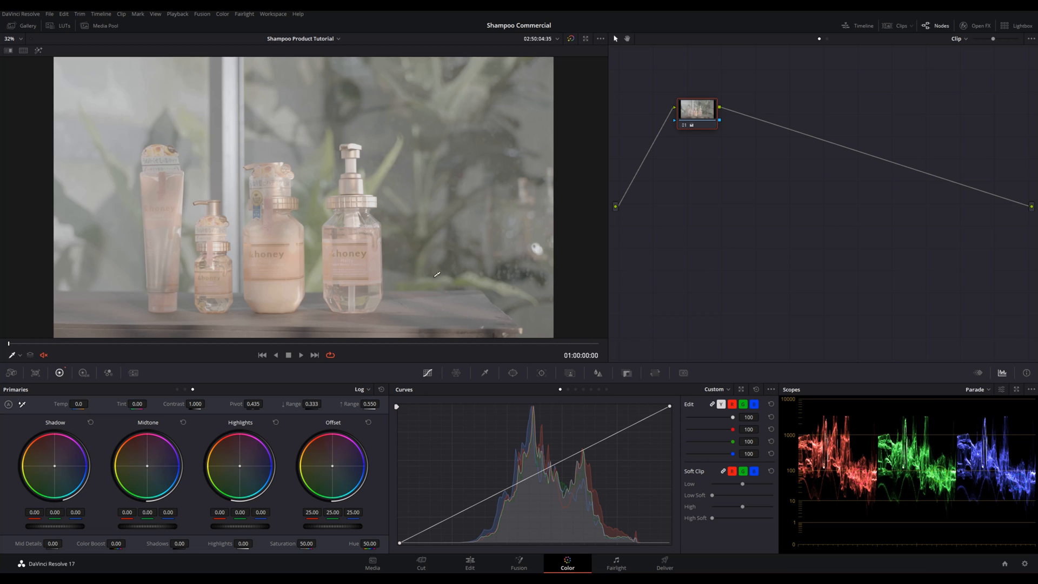
Step: Play the ungraded shampoo clip and stop on the hand-pumping shot
left_click(300, 354)
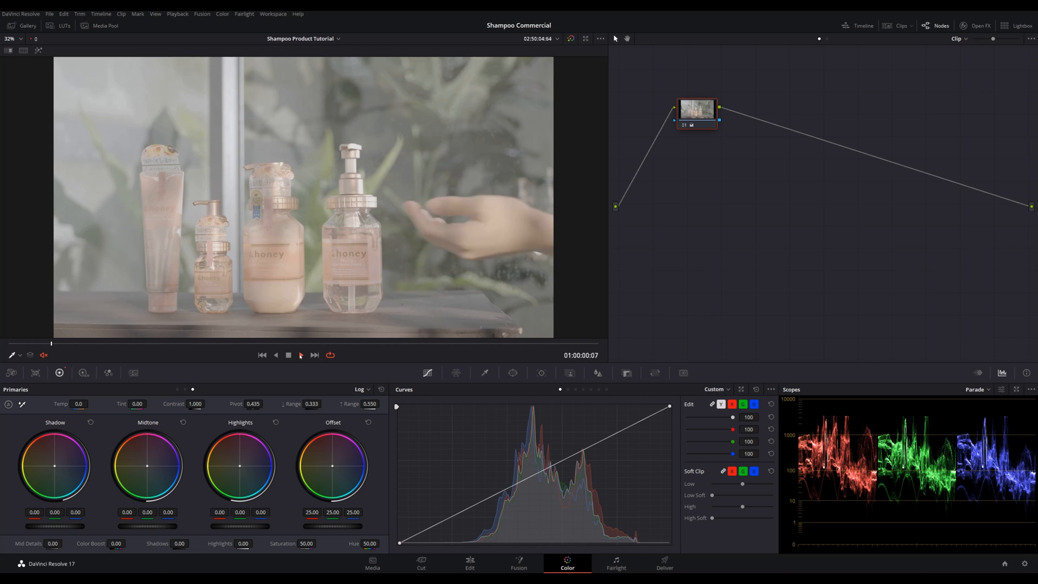
left_click(300, 355)
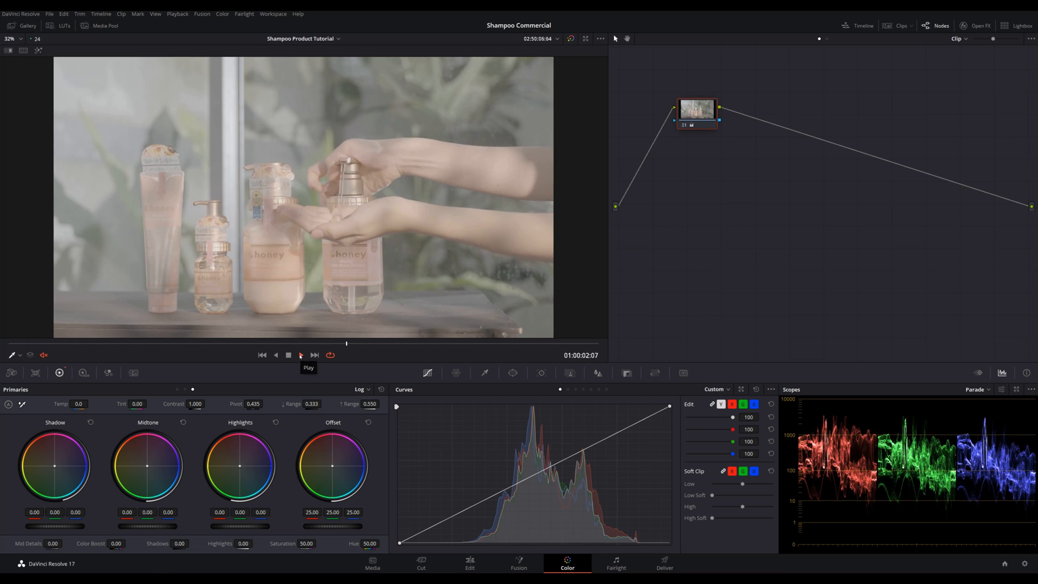
left_click(299, 355)
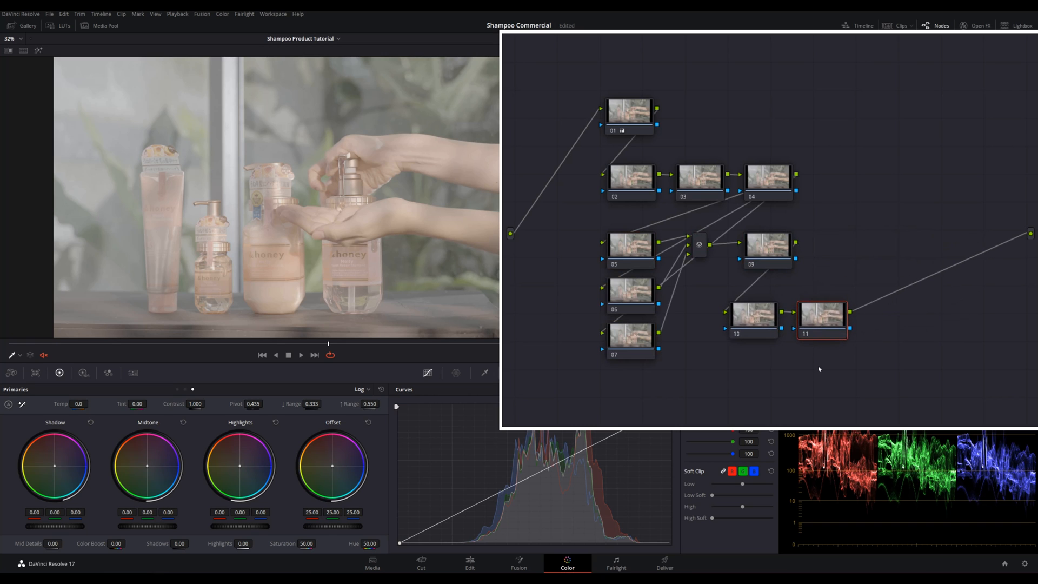
mouse_move(781, 342)
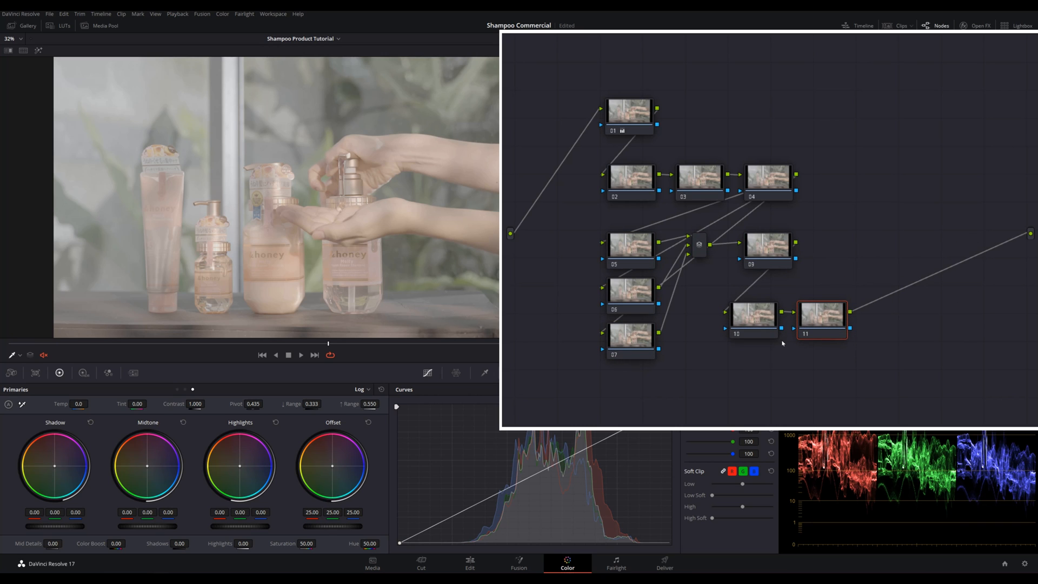
Step: Label the first nodes VIG, EXP, W/B and SAT
left_click(629, 112)
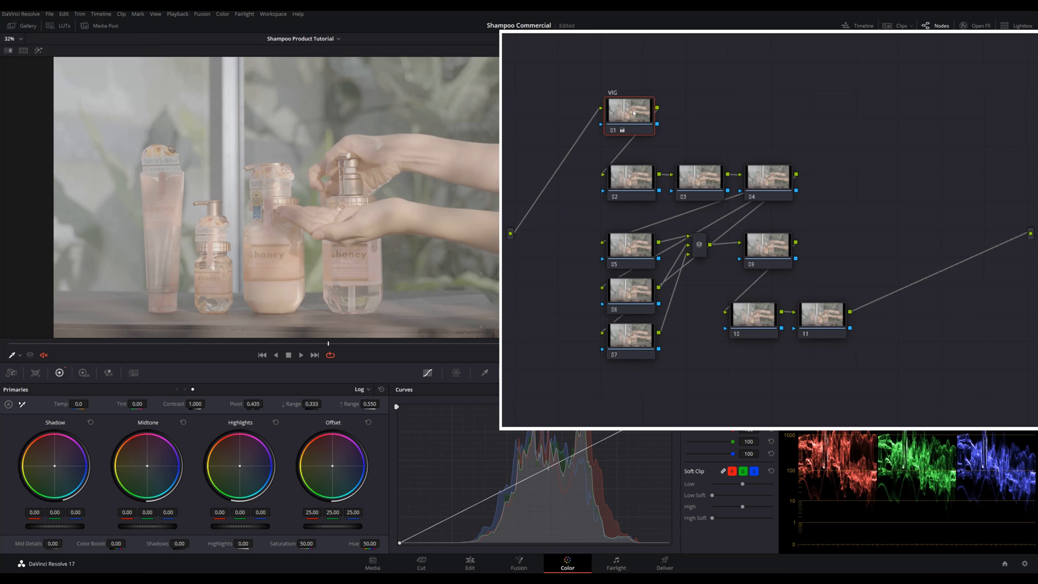
left_click(629, 179)
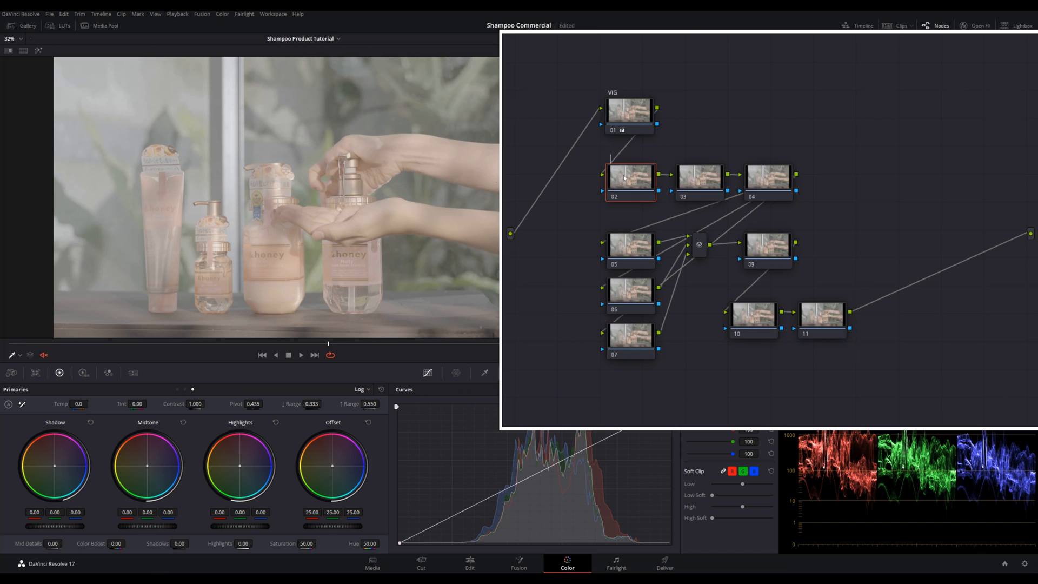
left_click(698, 180)
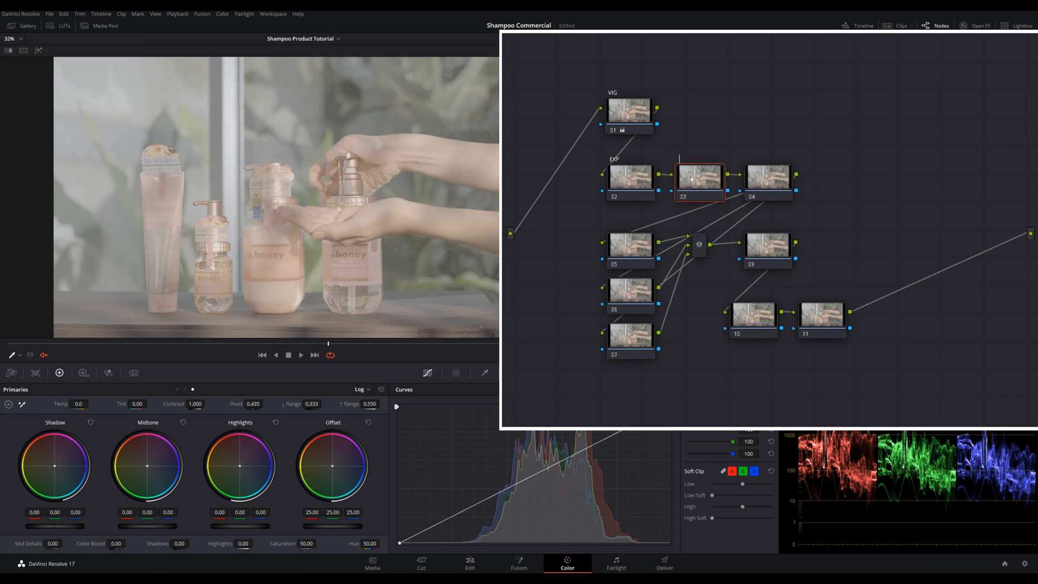
left_click(767, 179)
type("SAT")
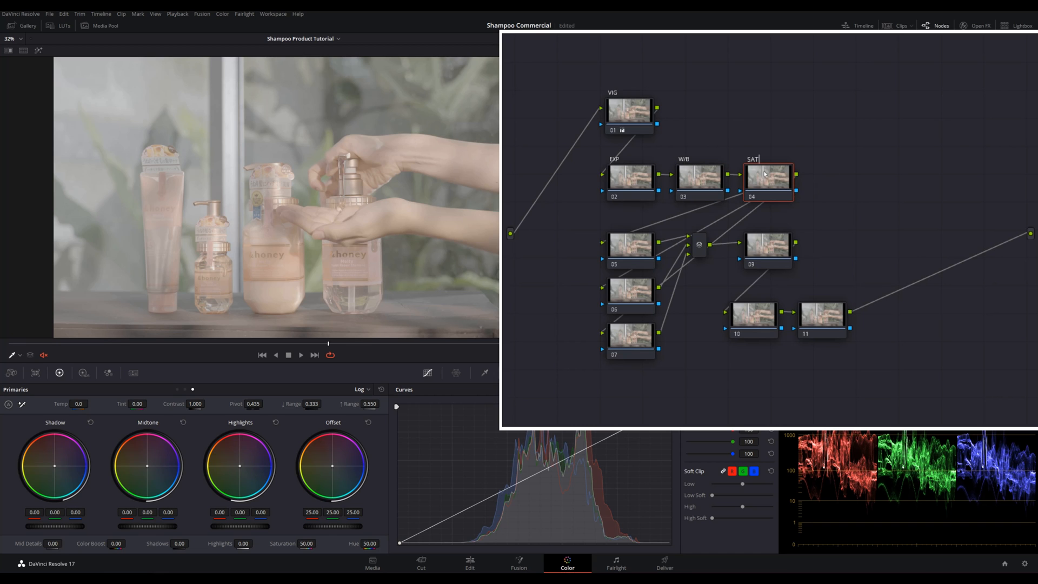
Step: Label the parallel nodes LOOK through SHARPEN, then the last two VIG and GLOW
left_click(629, 248)
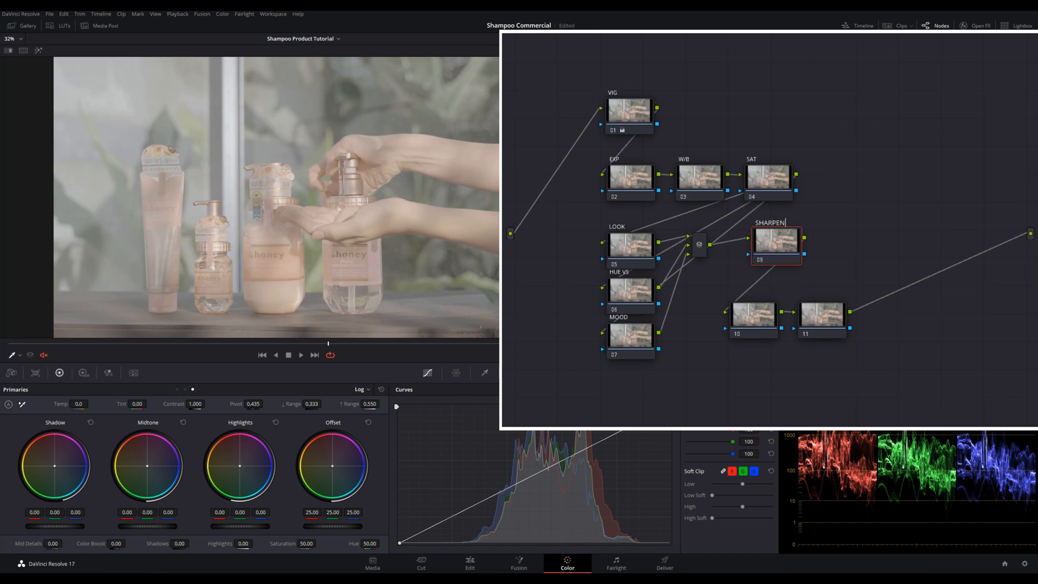
left_click(752, 313)
type("V")
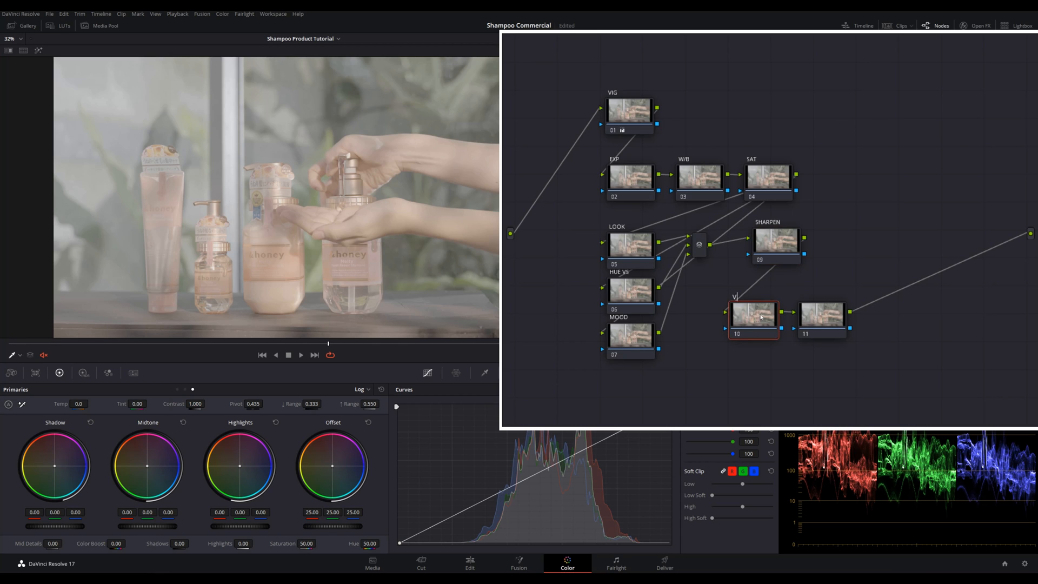
left_click(821, 311)
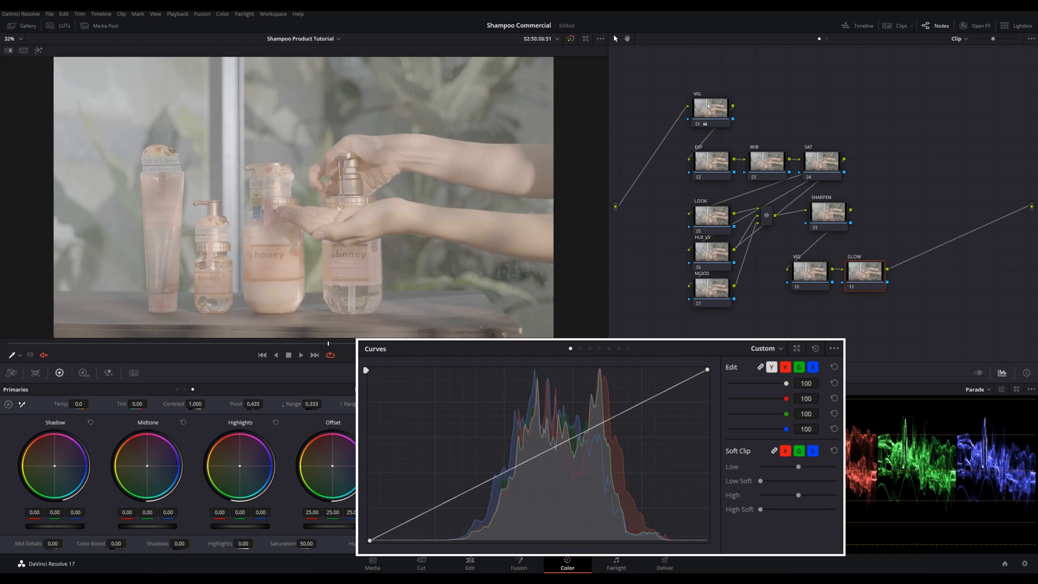
Step: Add a circular power window to the VIG node and stretch it into a wide ellipse around the bottles
left_click(710, 108)
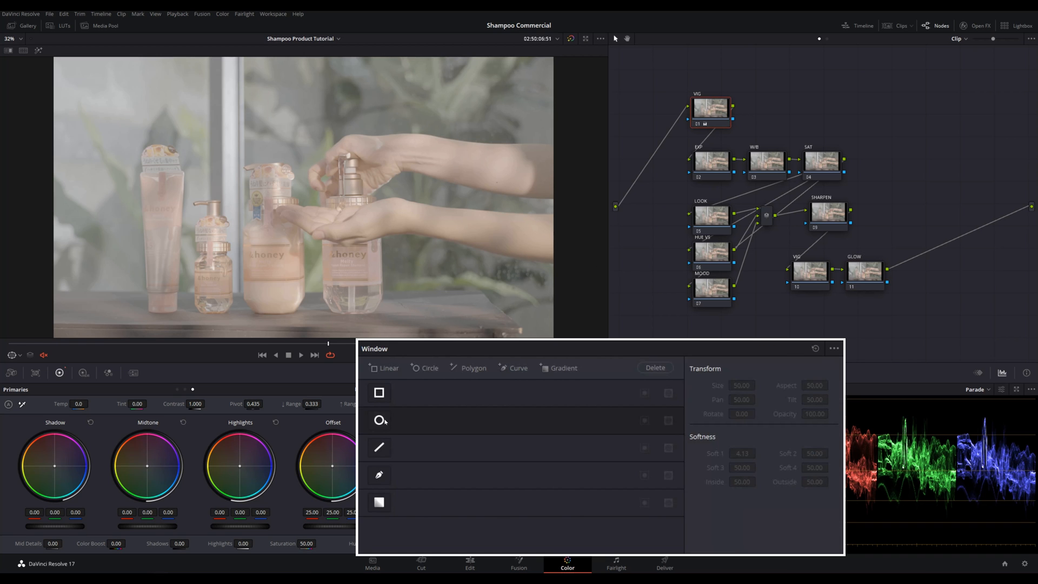
left_click(379, 419)
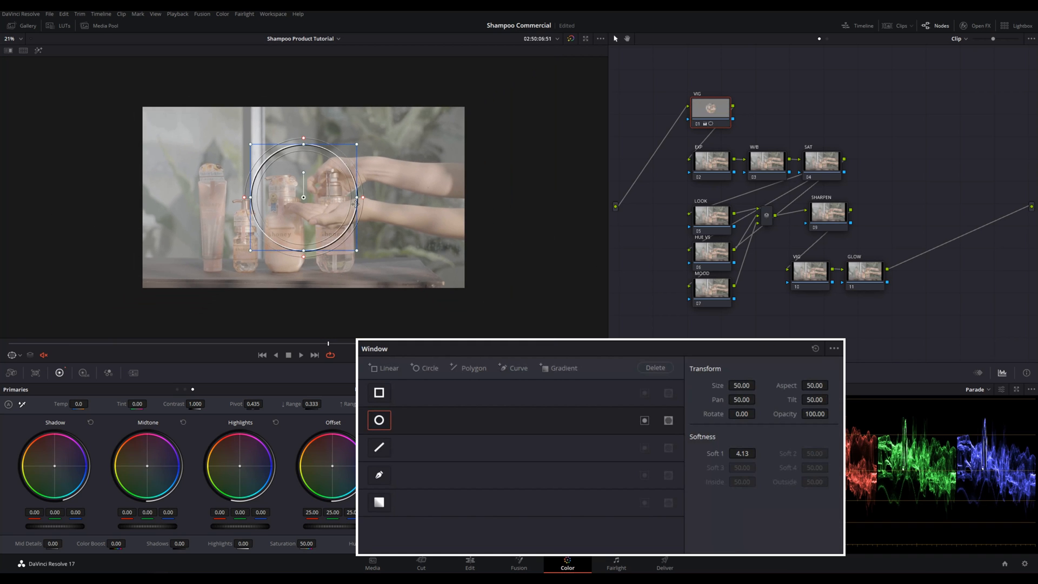
left_click_drag(355, 197, 465, 197)
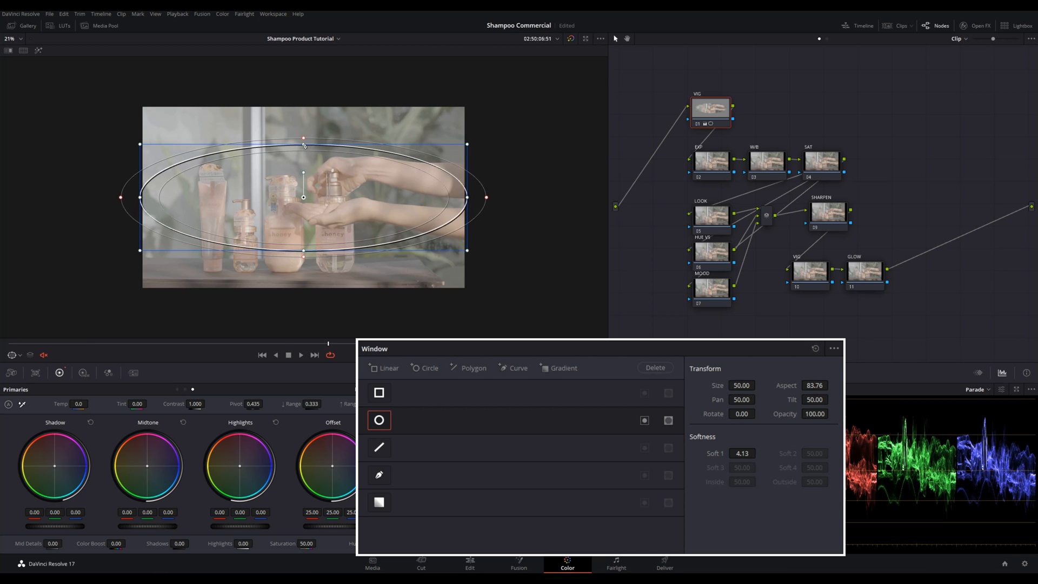
left_click_drag(304, 144, 304, 104)
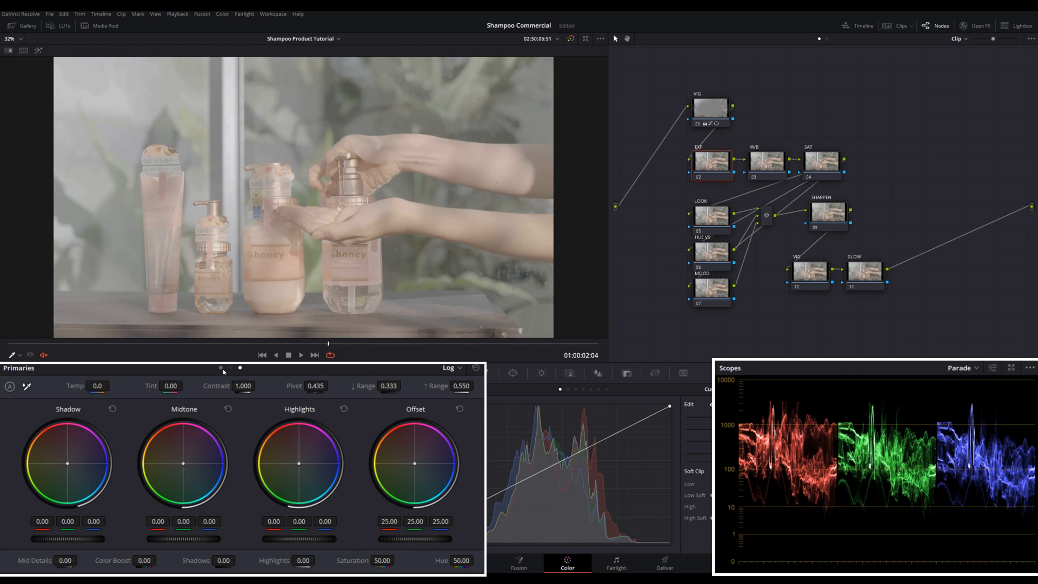
Step: Switch the EXP node's primaries to the lift, gamma and gain wheels
left_click(449, 367)
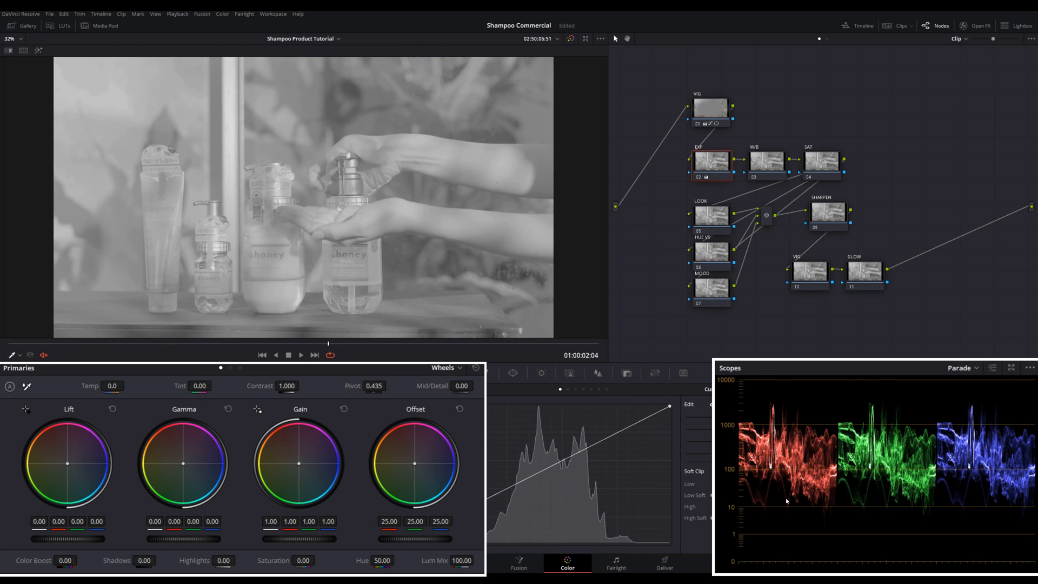
mouse_move(87, 540)
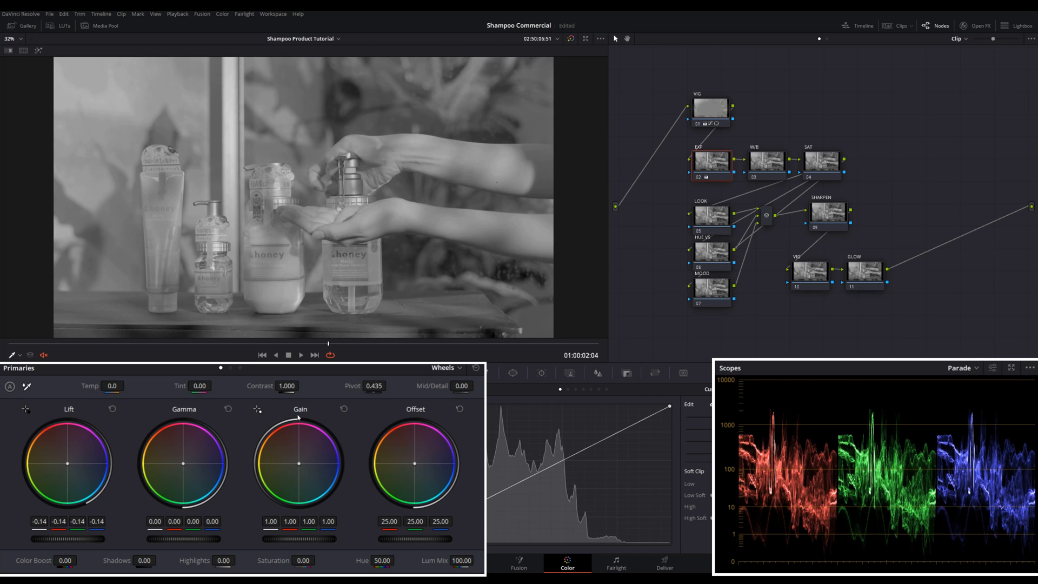
mouse_move(294, 540)
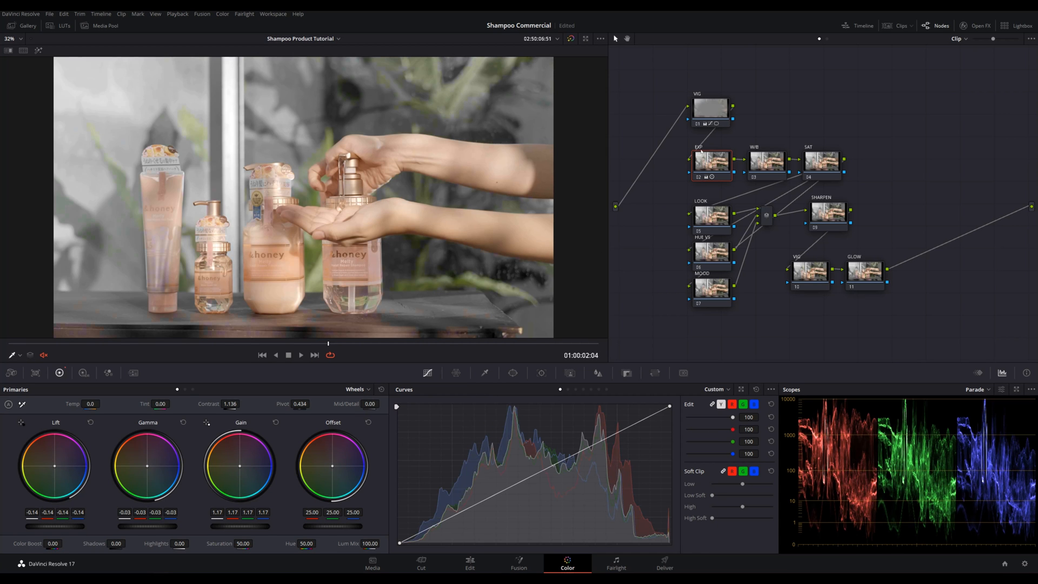
Step: Compare the shot without the EXP correction, then select the SAT node for the RGB mixer boost
left_click(711, 166)
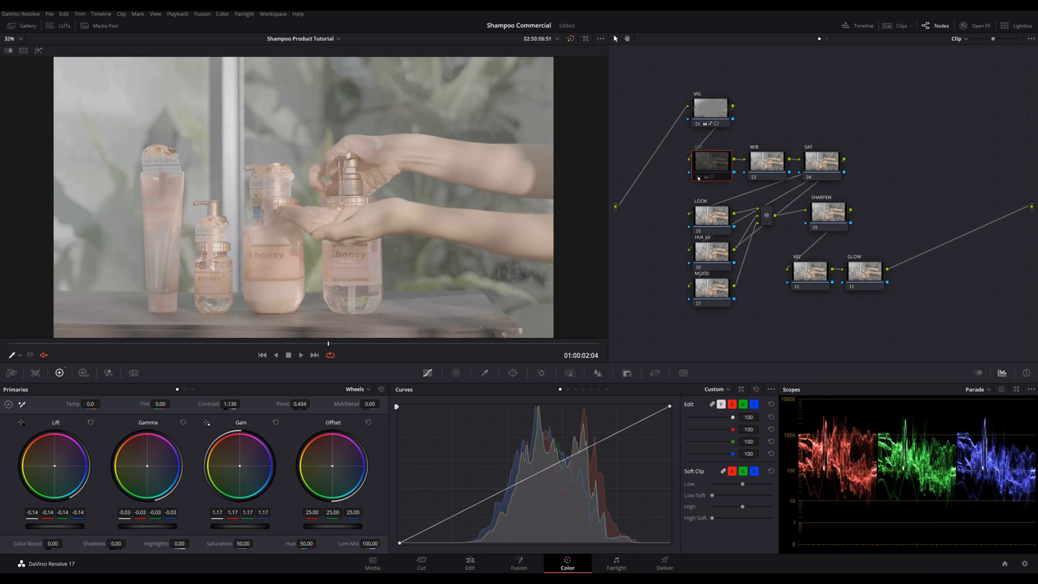
left_click(711, 160)
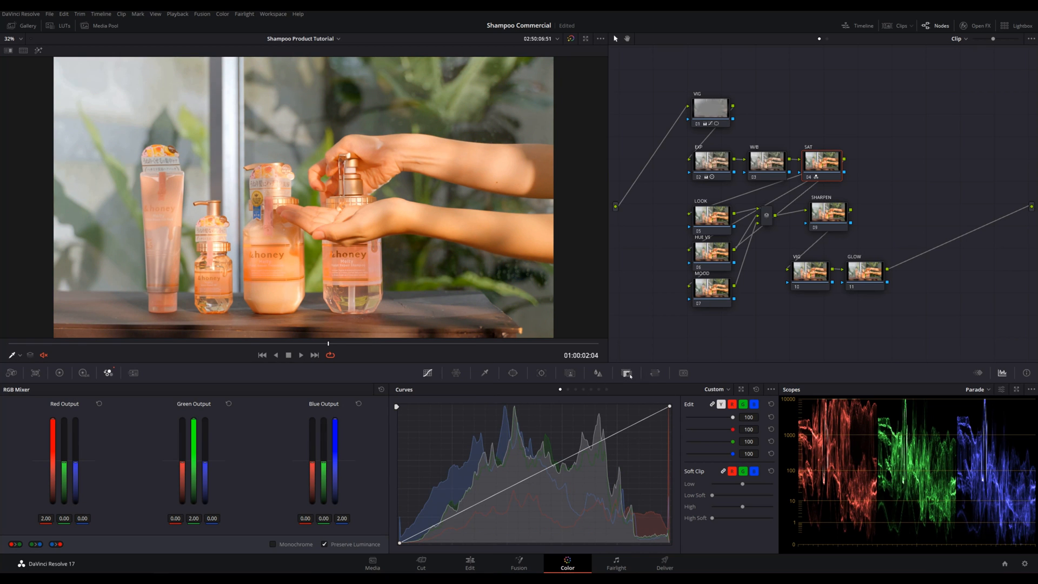
Step: Lower the SAT node's key output gain to 0.425, then return to the primary wheels
left_click(625, 372)
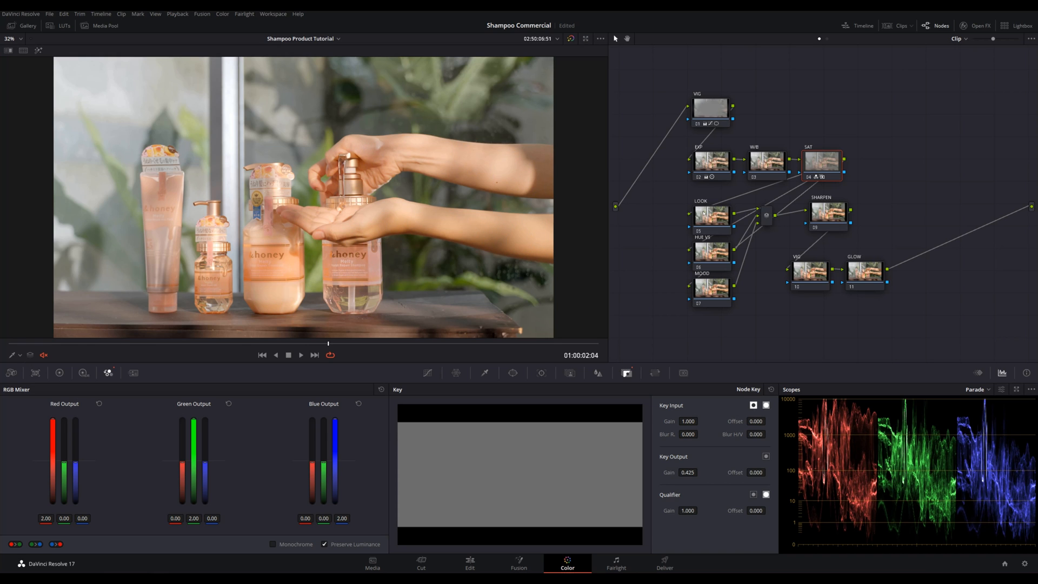
left_click(58, 372)
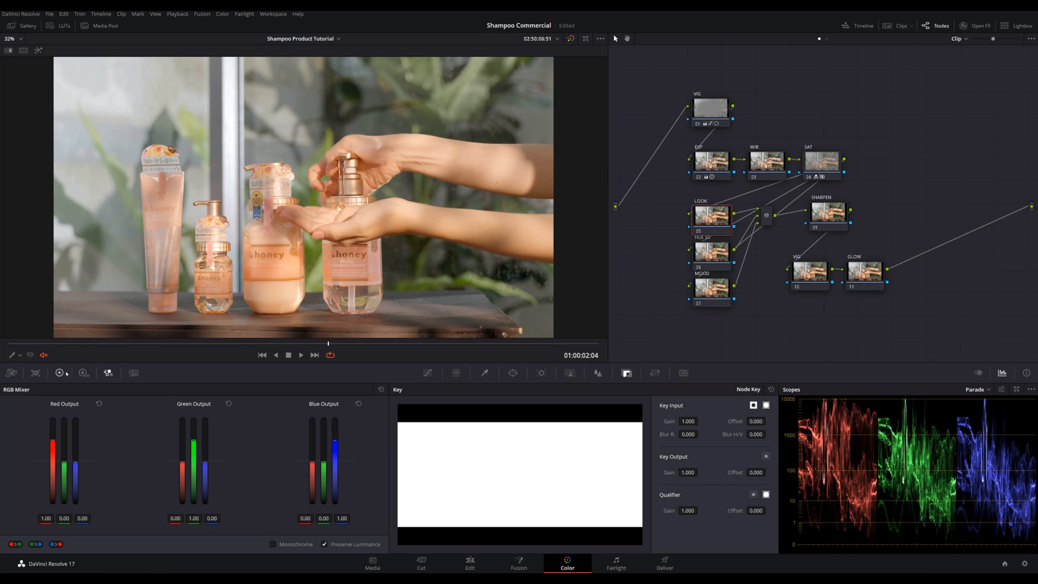
left_click(58, 373)
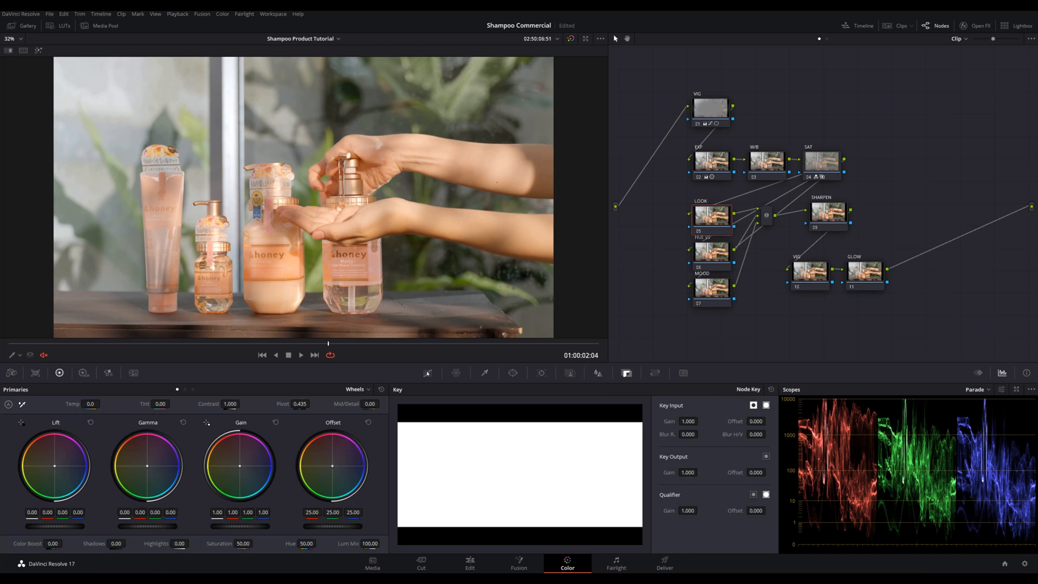
Step: Shift lift toward green and gamma warmer on the LOOK node, then switch the wheels to Log
left_click(426, 373)
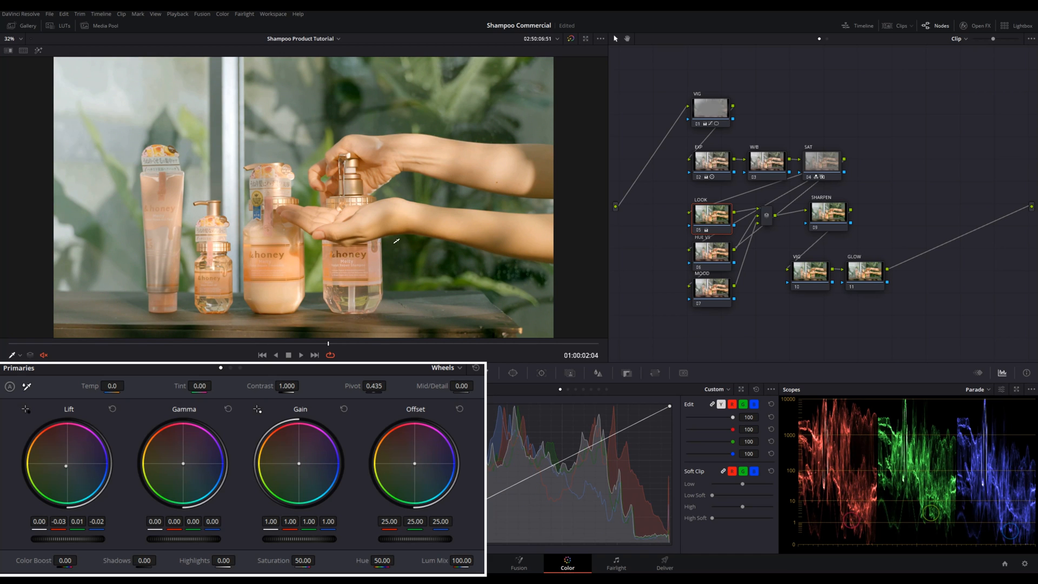
mouse_move(232, 453)
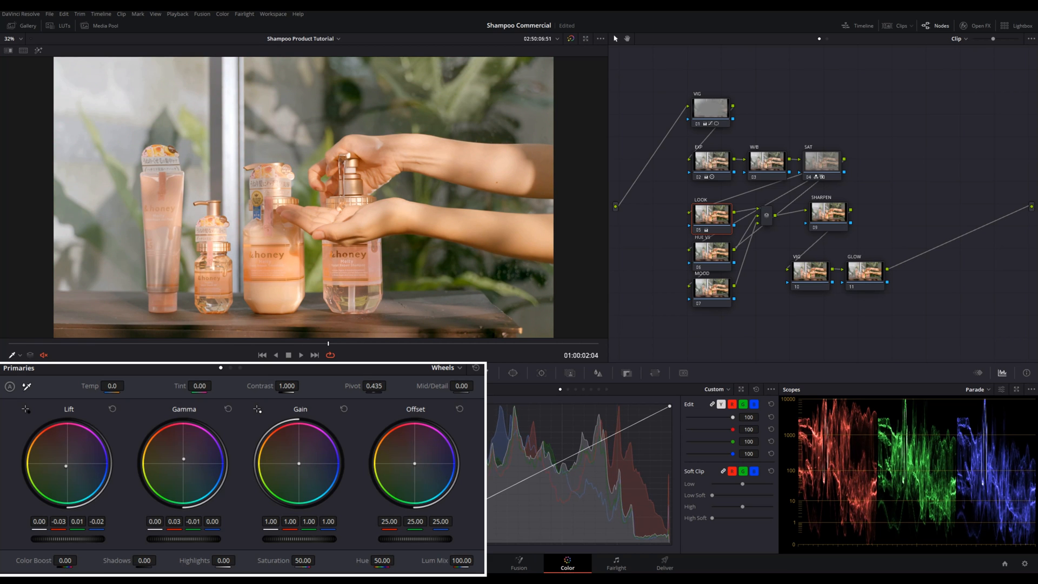
mouse_move(202, 444)
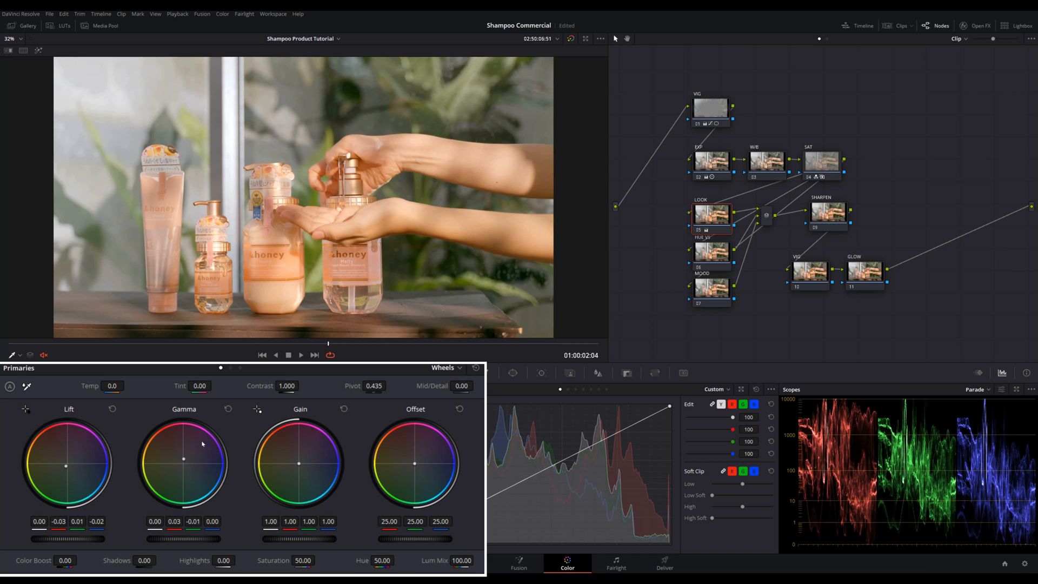
mouse_move(403, 229)
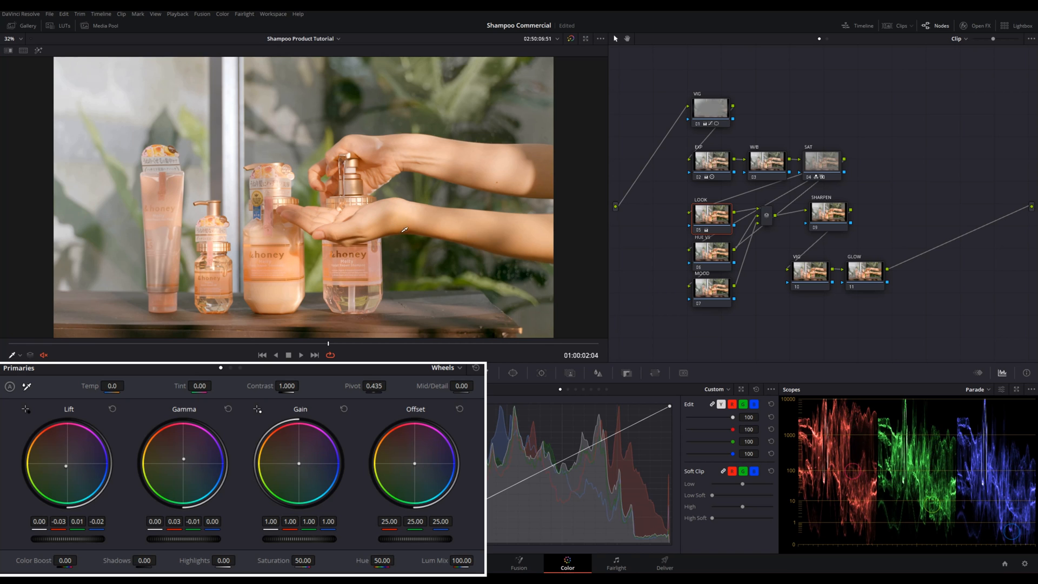
mouse_move(491, 239)
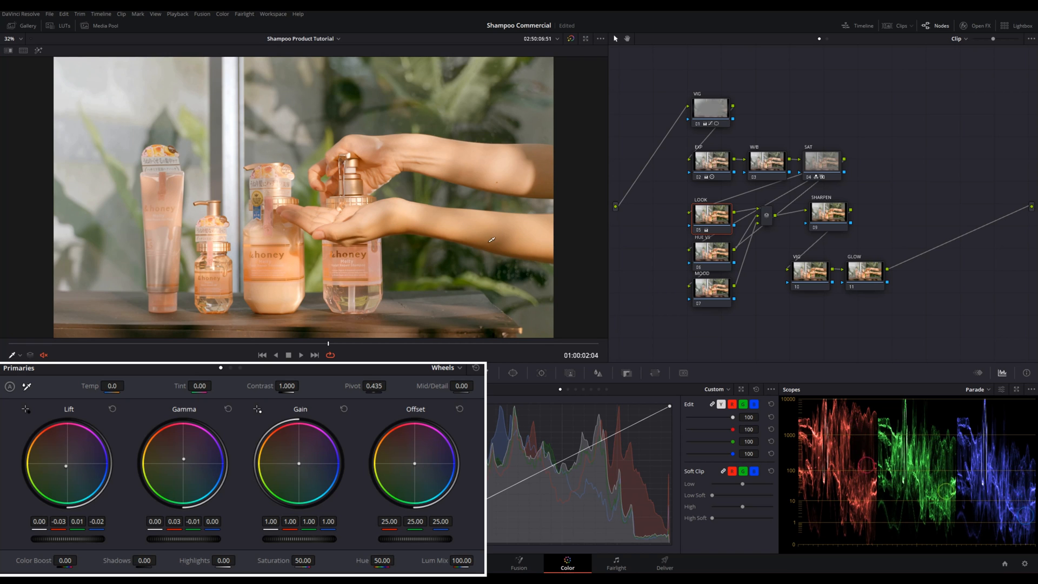
left_click(446, 368)
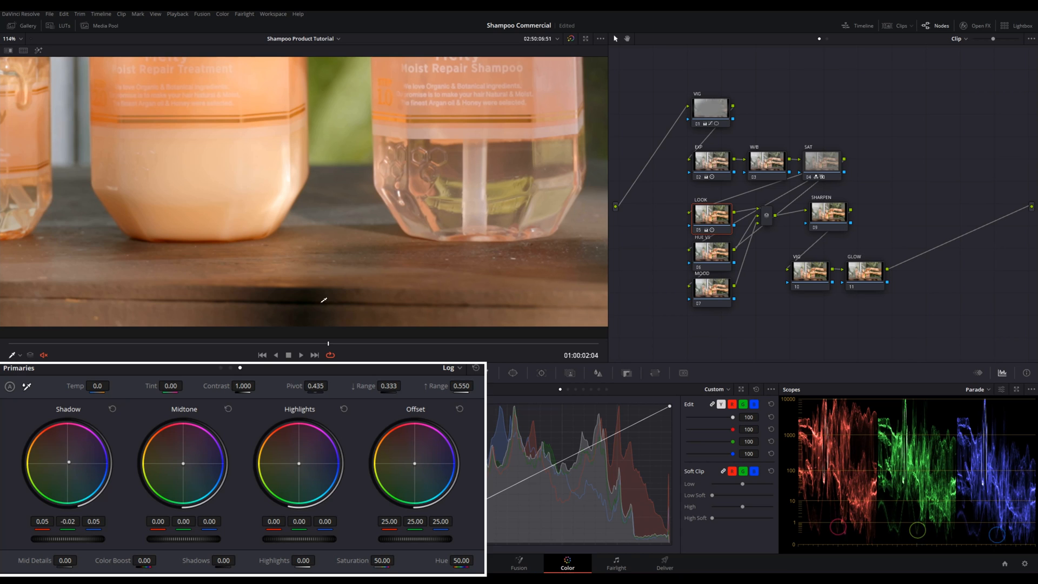
Step: Move on from the log shadow check to the HUE_VS node
left_click(13, 39)
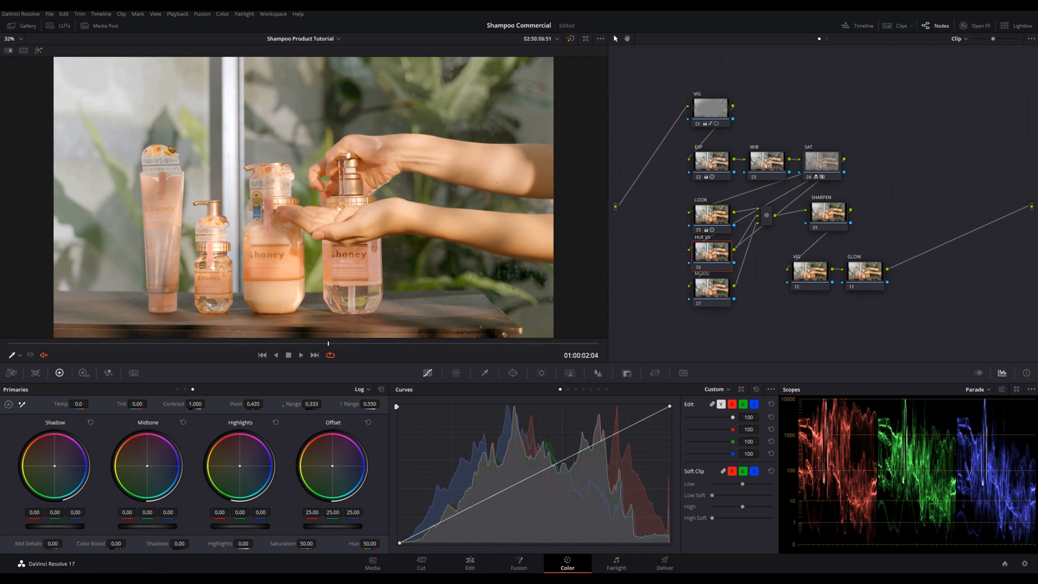
Step: Dip the yellow-green hues on the Hue vs Hue curve of the HUE_VS node
left_click(742, 389)
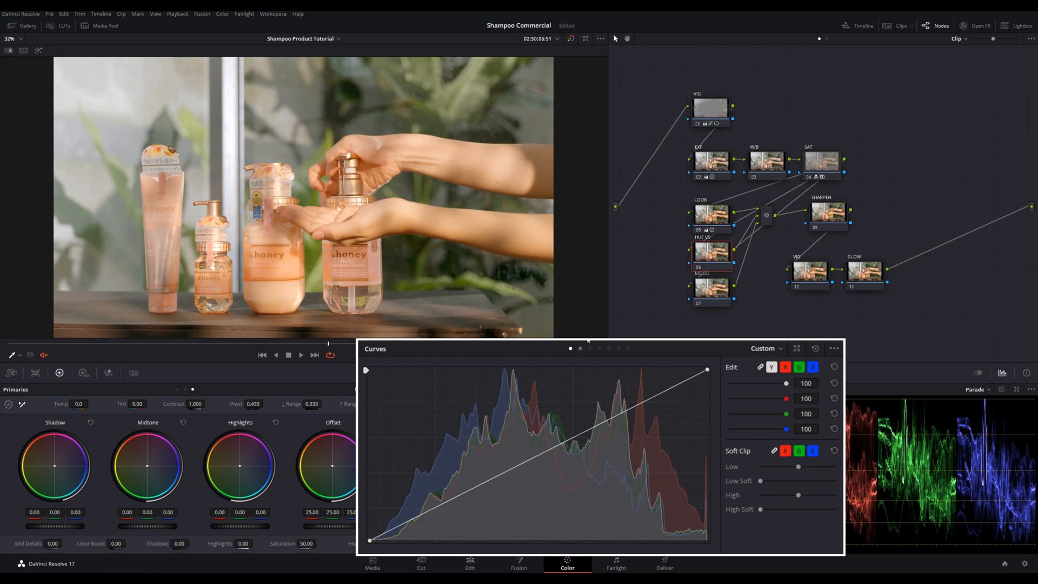
left_click(579, 348)
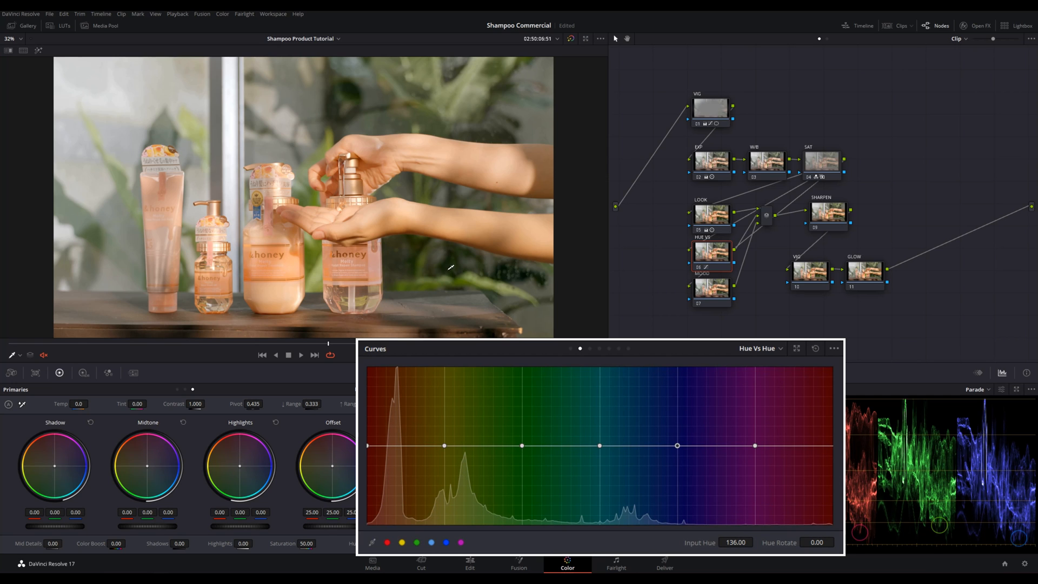
mouse_move(445, 293)
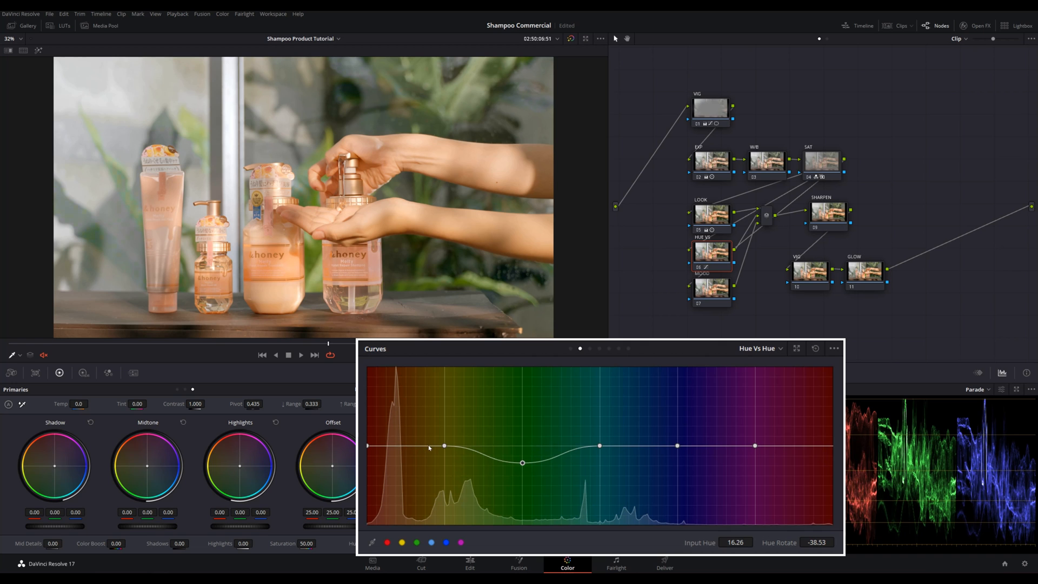
left_click(443, 447)
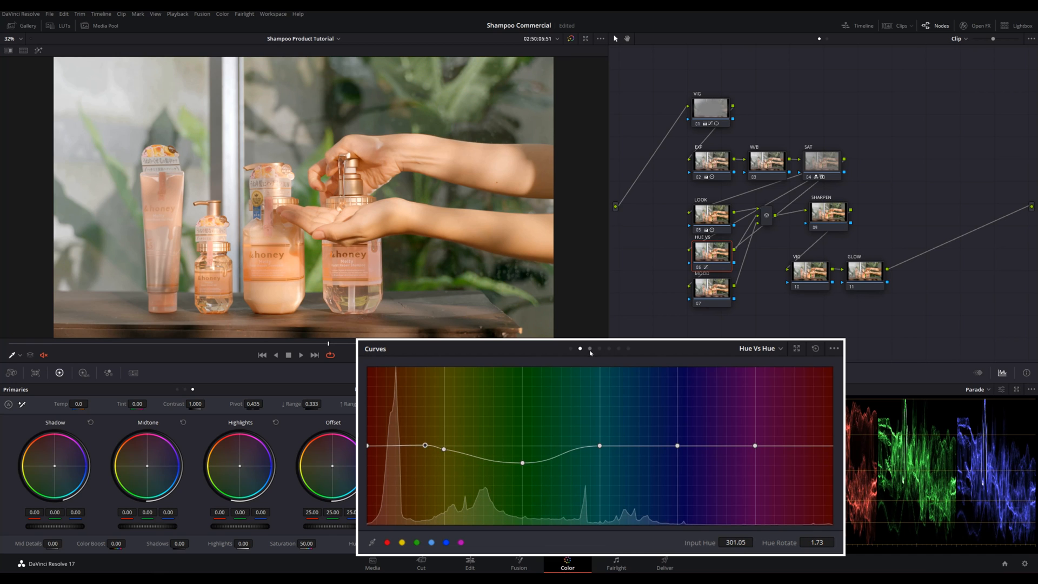
left_click(590, 348)
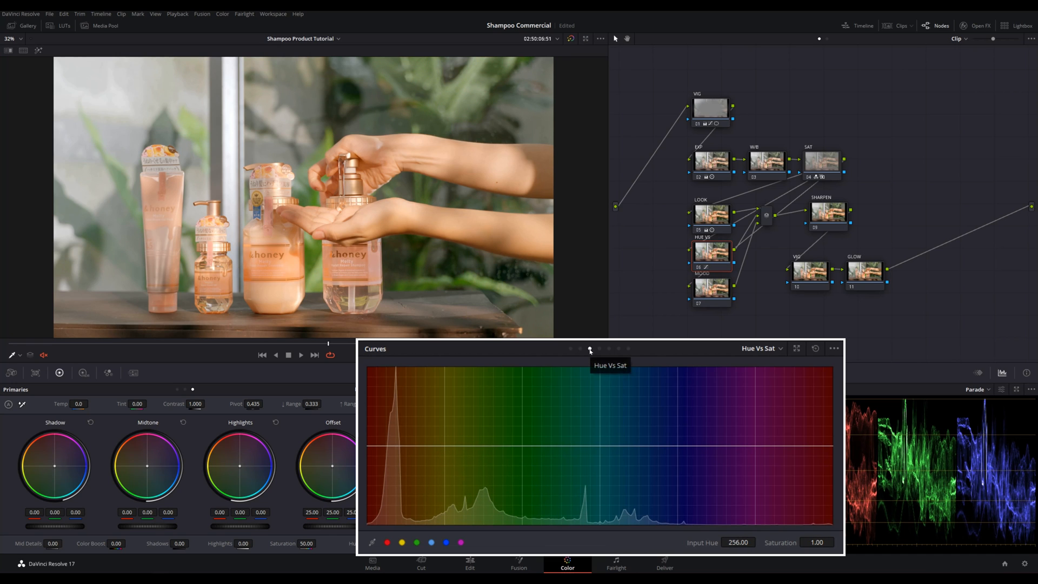
Step: Lift green saturation and dip reds on Hue vs Sat, toggling the node to compare
left_click(402, 543)
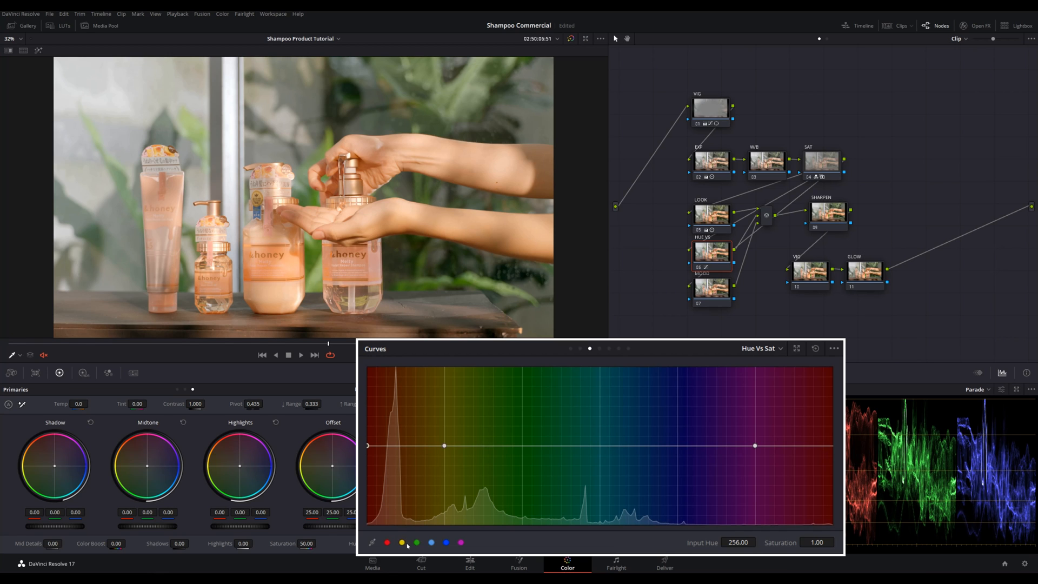
left_click(461, 542)
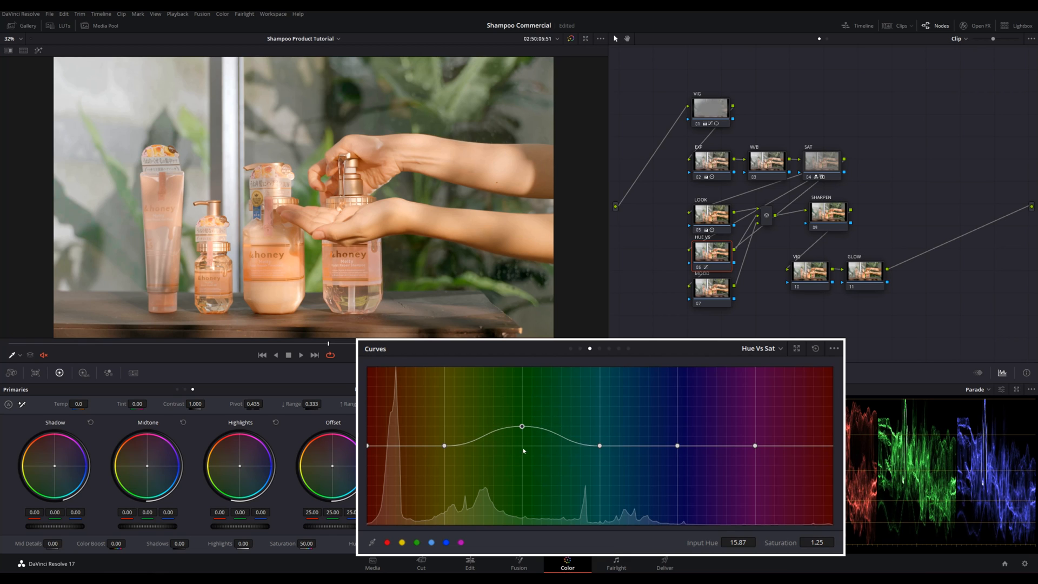
mouse_move(426, 449)
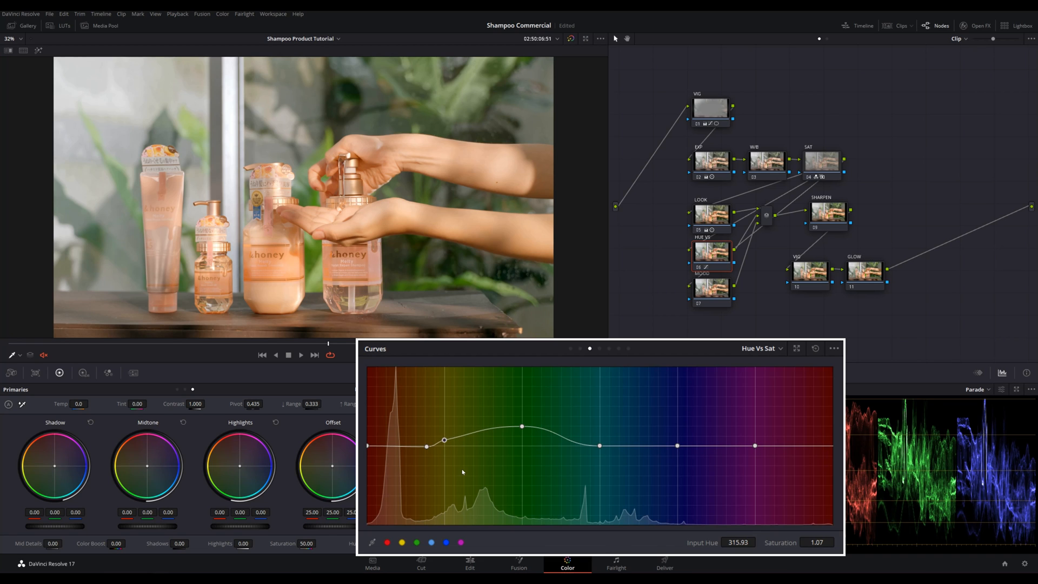
mouse_move(376, 433)
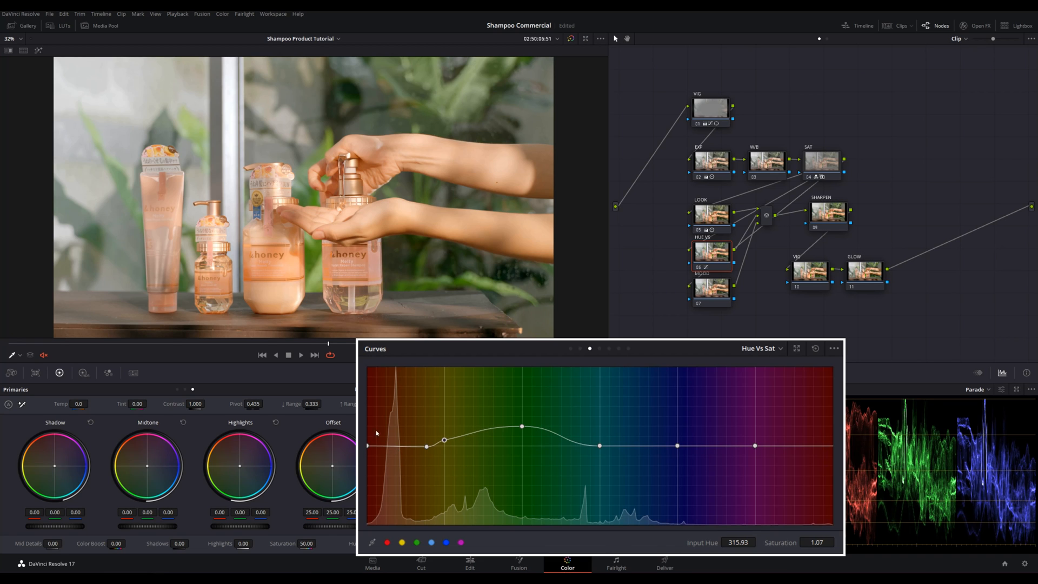
mouse_move(405, 448)
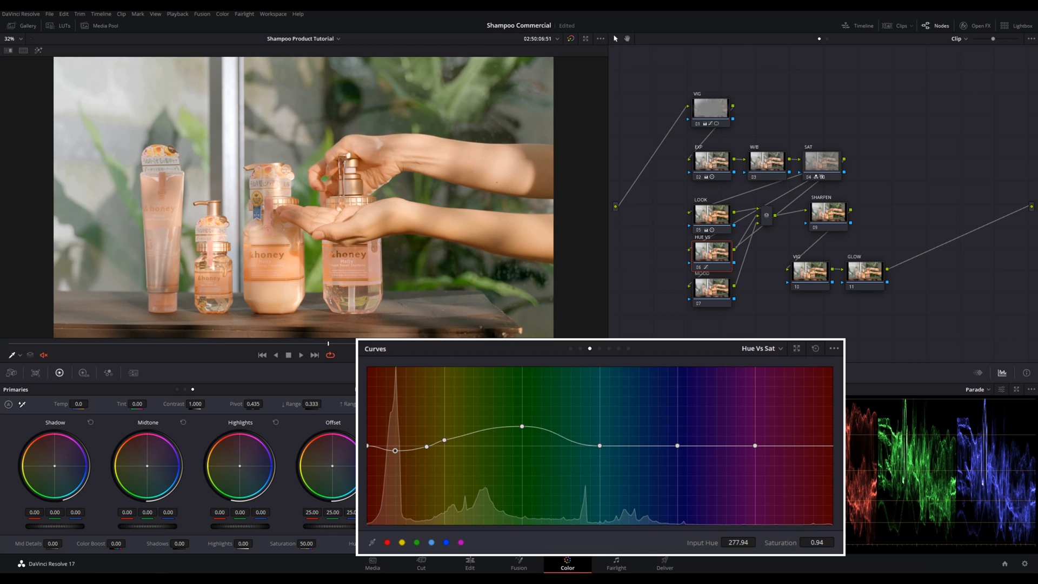
left_click(711, 250)
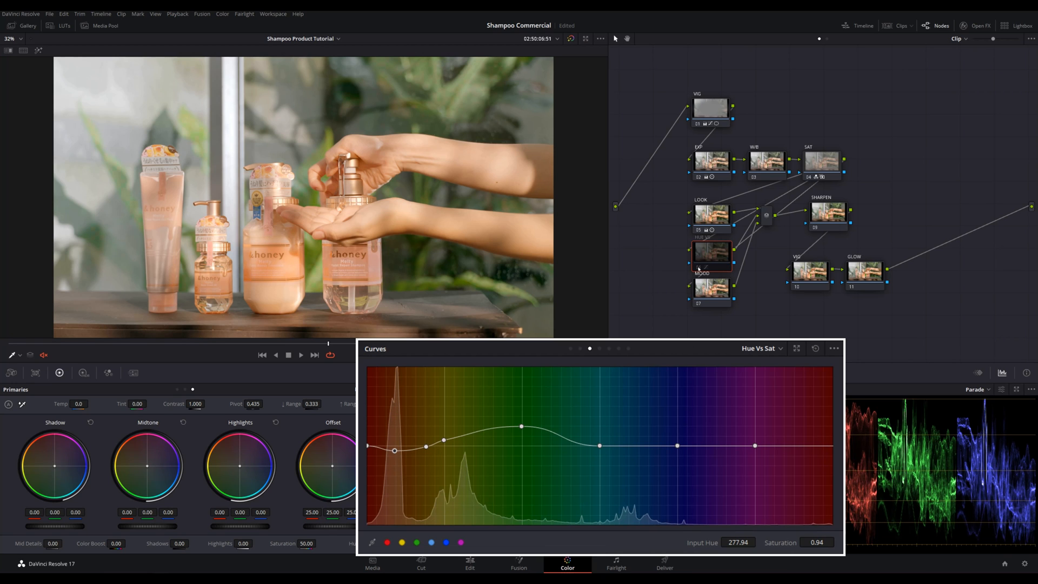
left_click(711, 252)
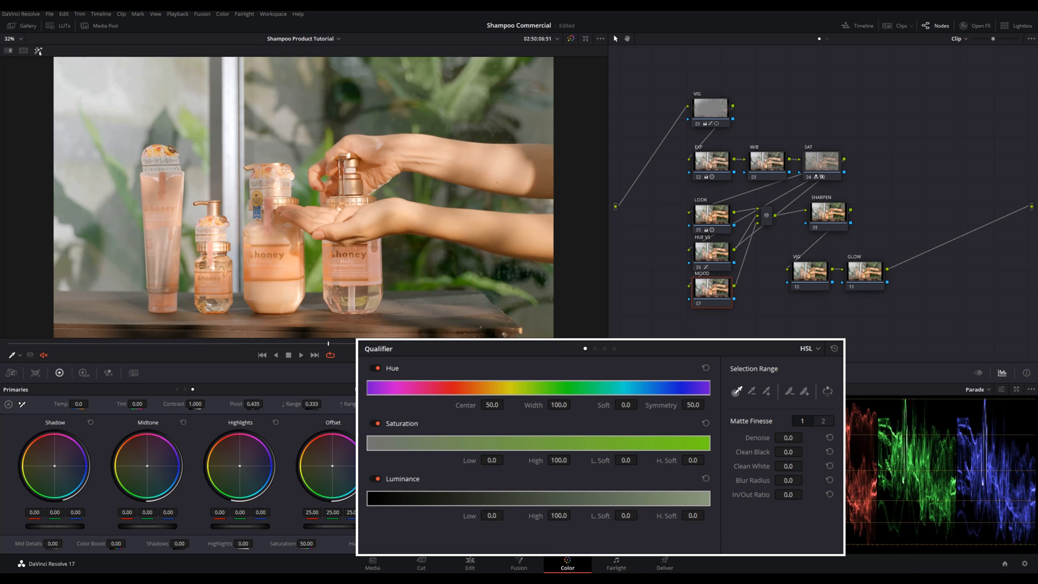
mouse_move(39, 51)
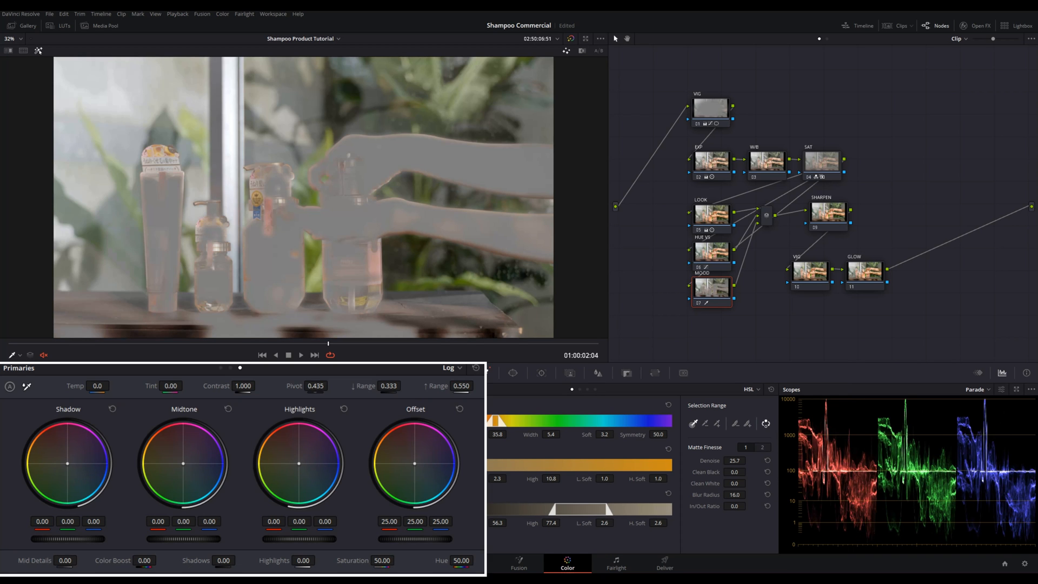
Step: Invert the MOOD node's softened, denoised skin-tone qualifier matte
left_click(449, 368)
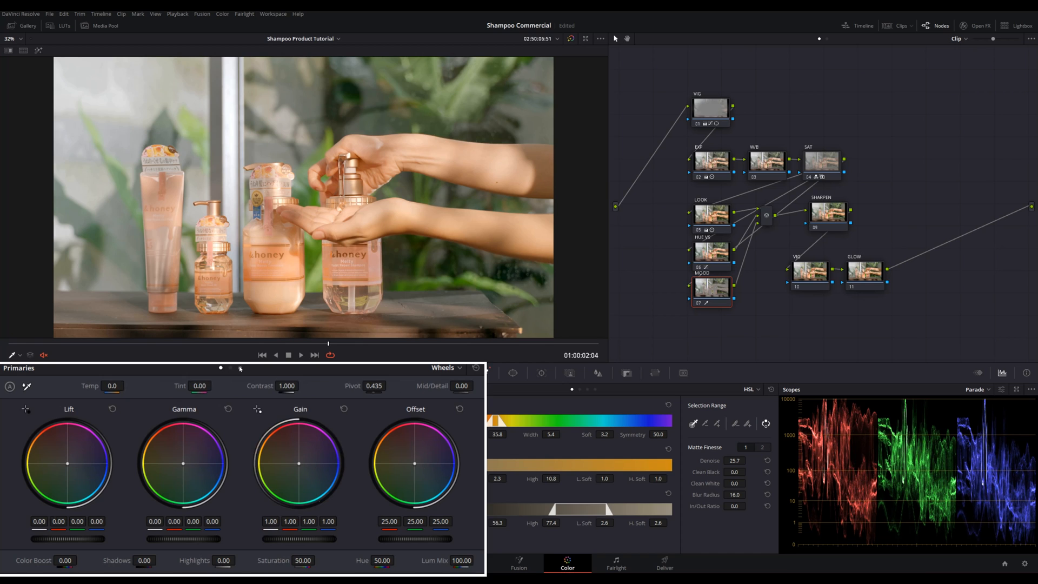
mouse_move(452, 375)
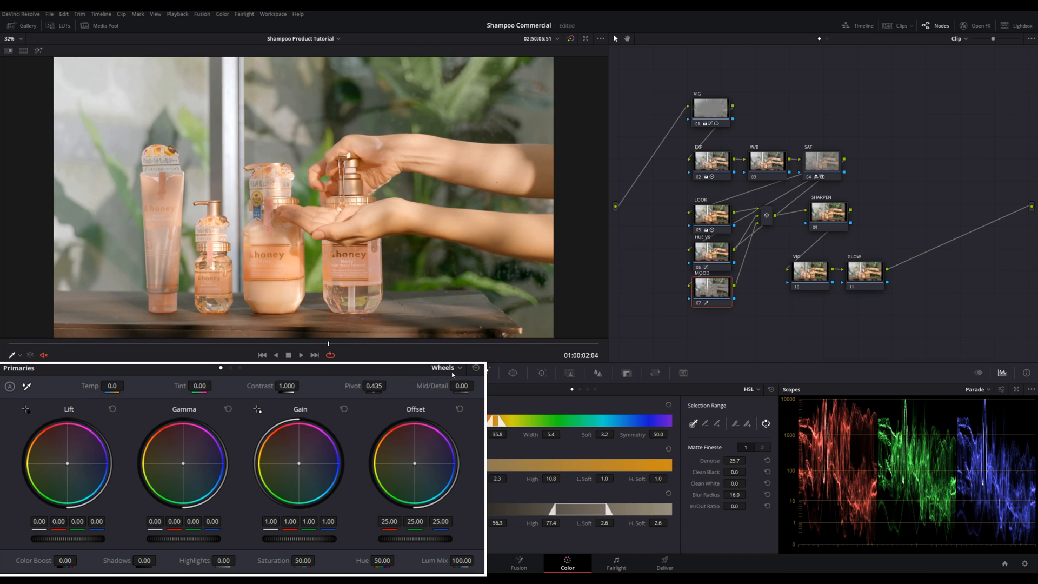
mouse_move(183, 465)
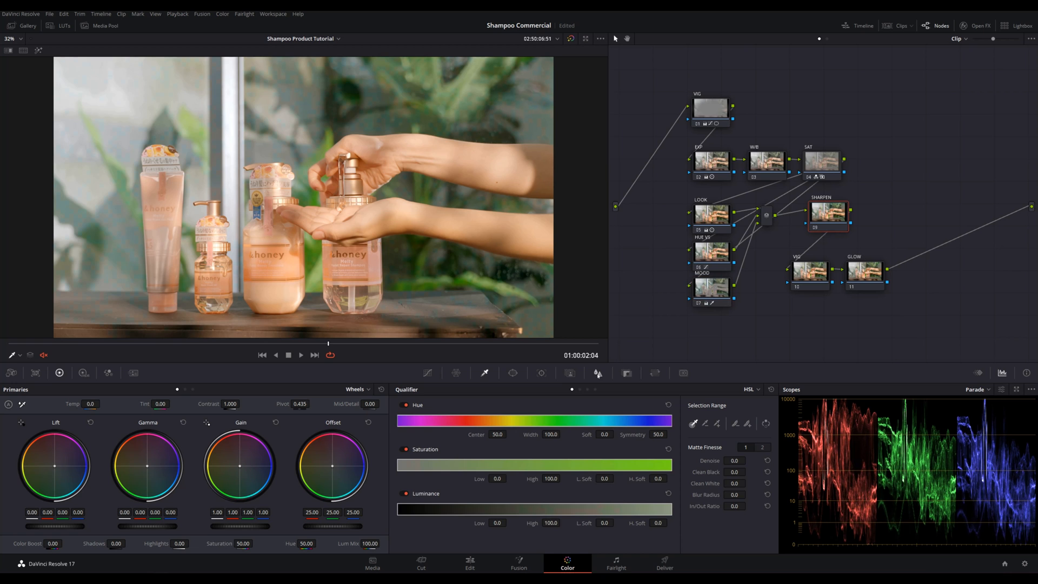
Step: Select the SHARPEN node to review its sharpening values
left_click(597, 373)
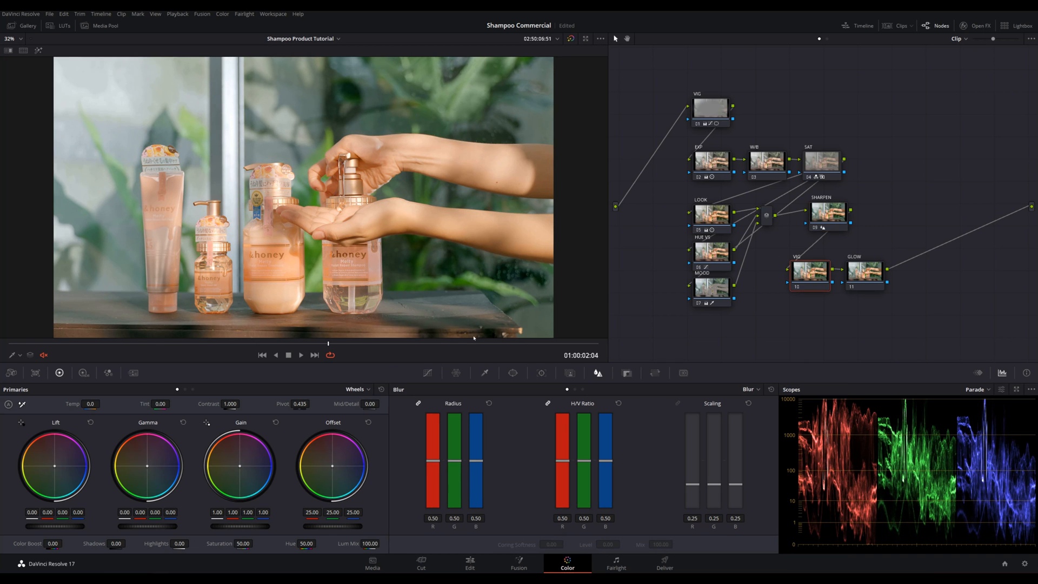
mouse_move(361, 223)
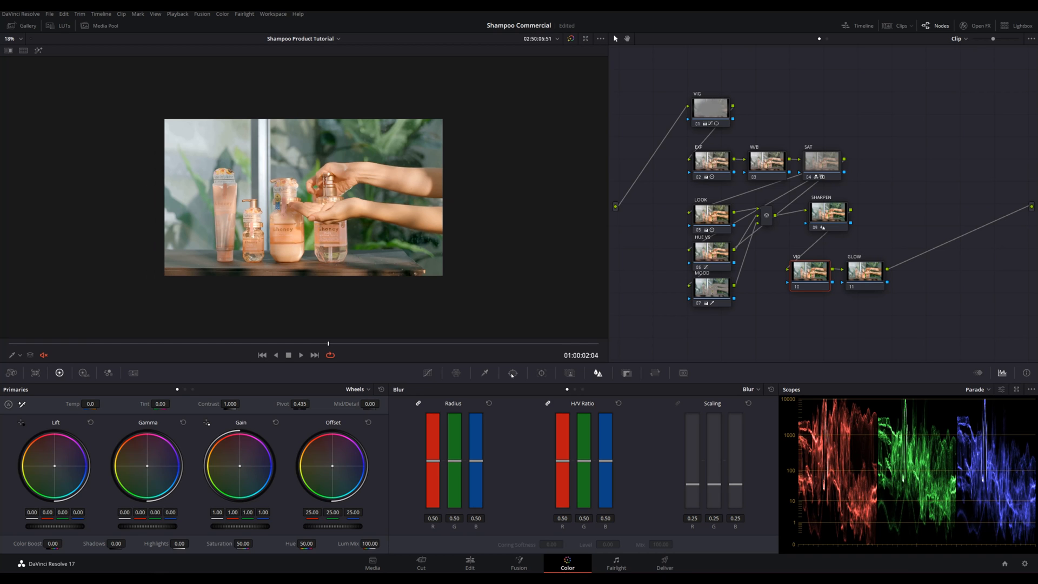
Step: Bring up the Window palette for the second VIG node's power window
left_click(512, 373)
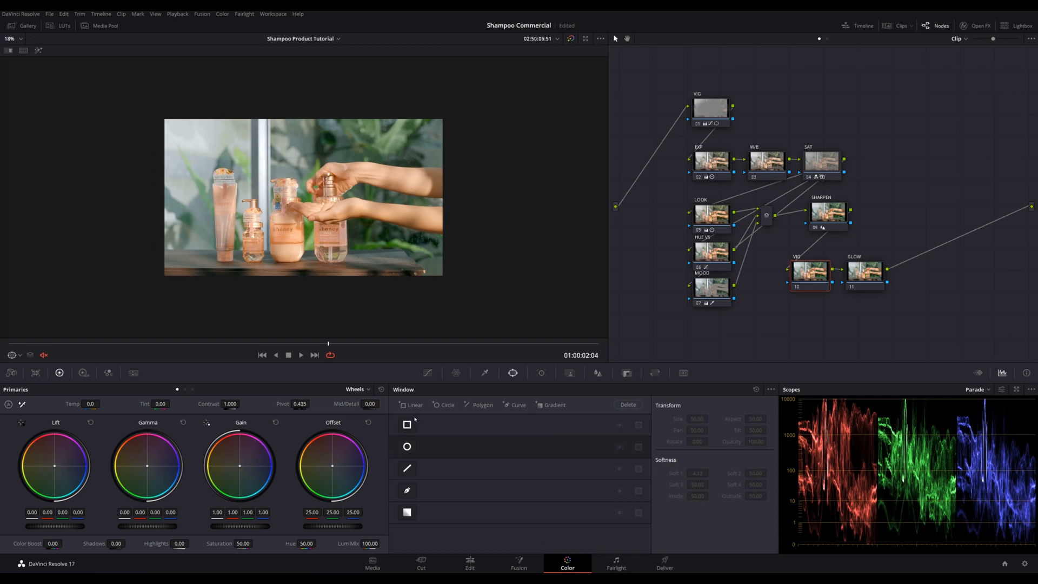
Step: Add a circular window to VIG, enlarge, soften and tilt it diagonally, then invert it
left_click(407, 446)
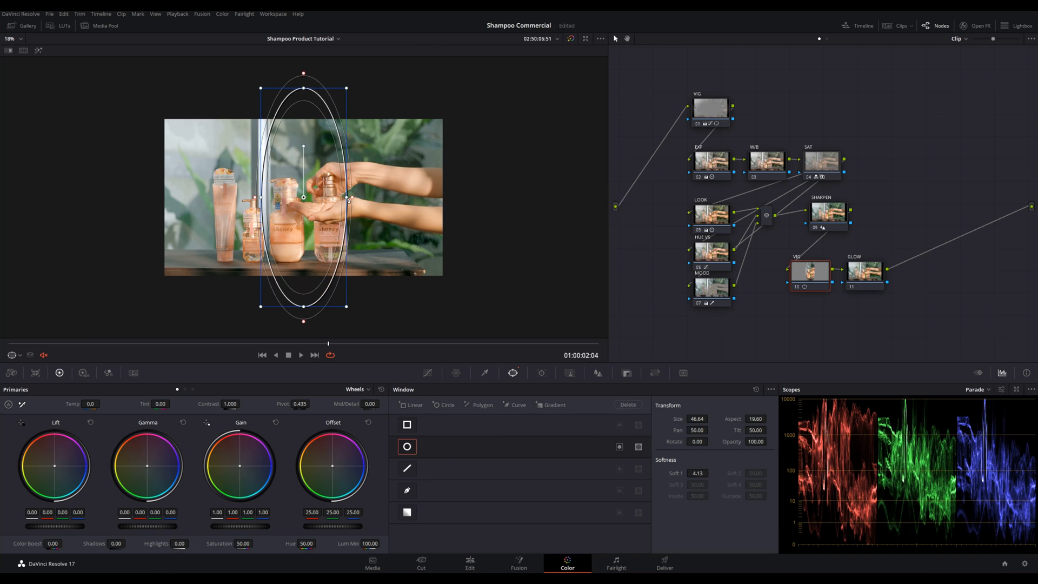
left_click_drag(347, 197, 384, 200)
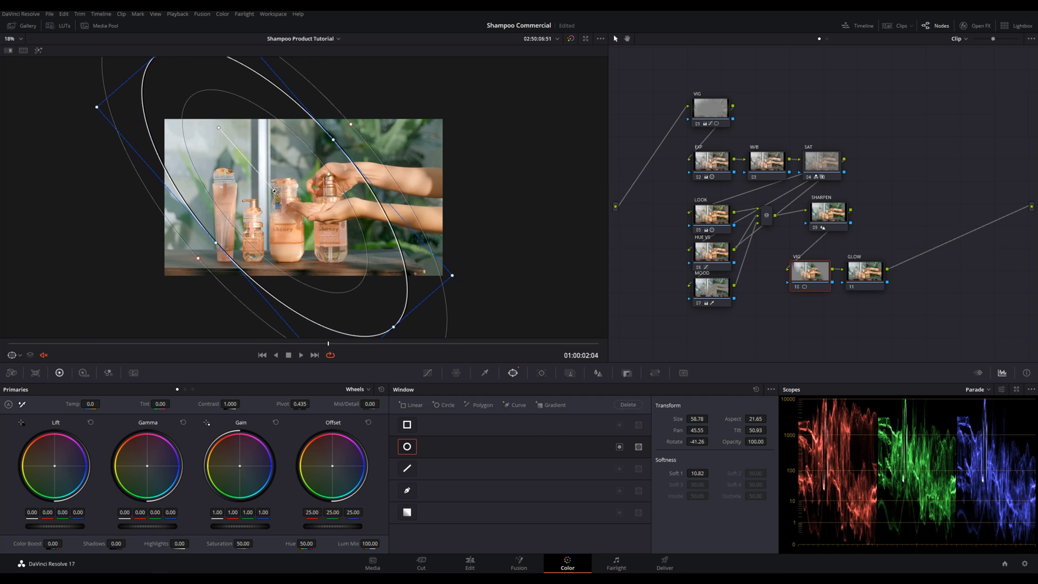
left_click(427, 373)
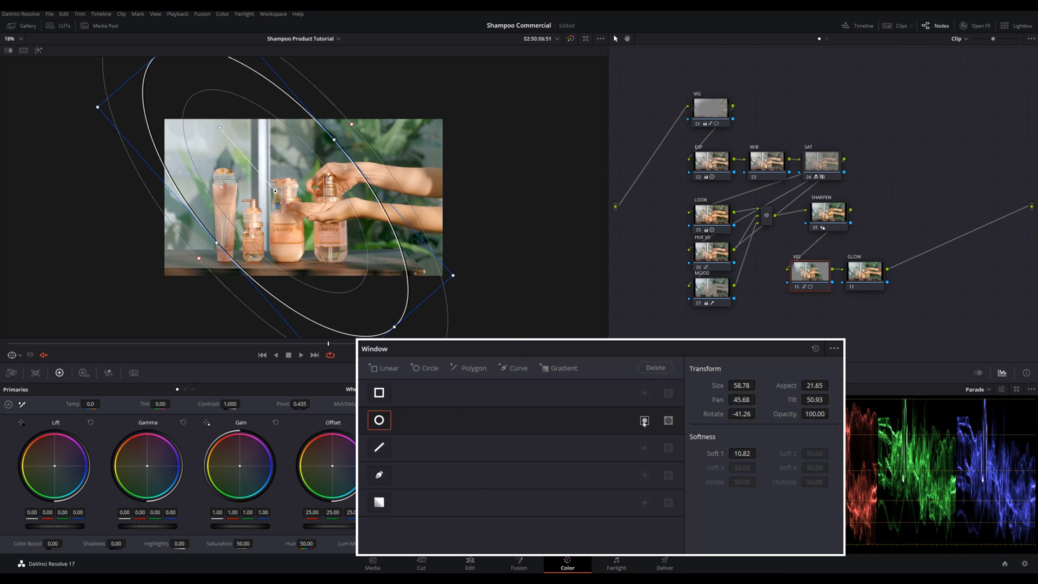
left_click(644, 420)
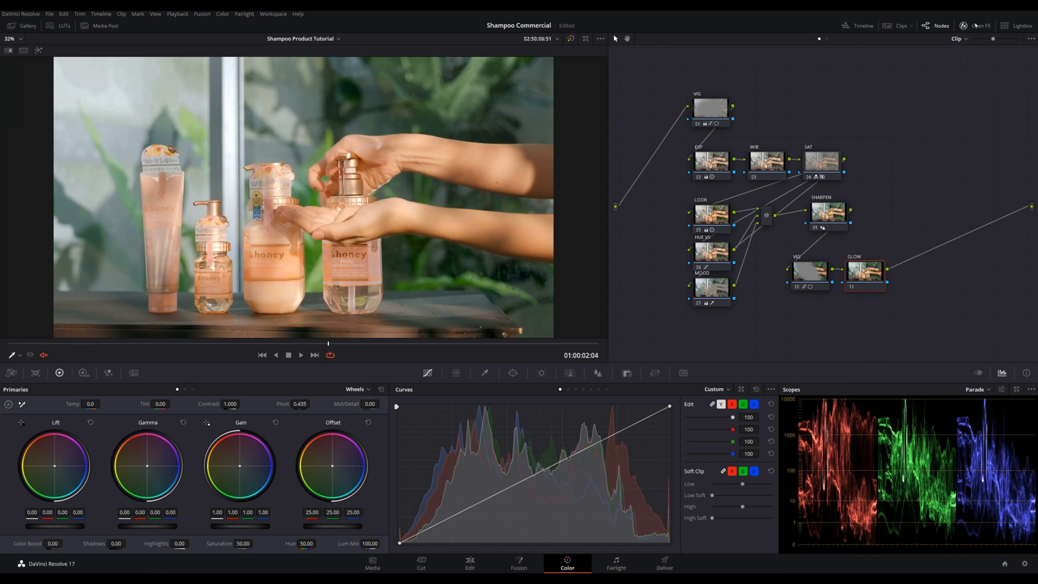
Step: Find Glow in the Effects Library and apply it to the GLOW node with Shine Threshold 0.660
left_click(977, 25)
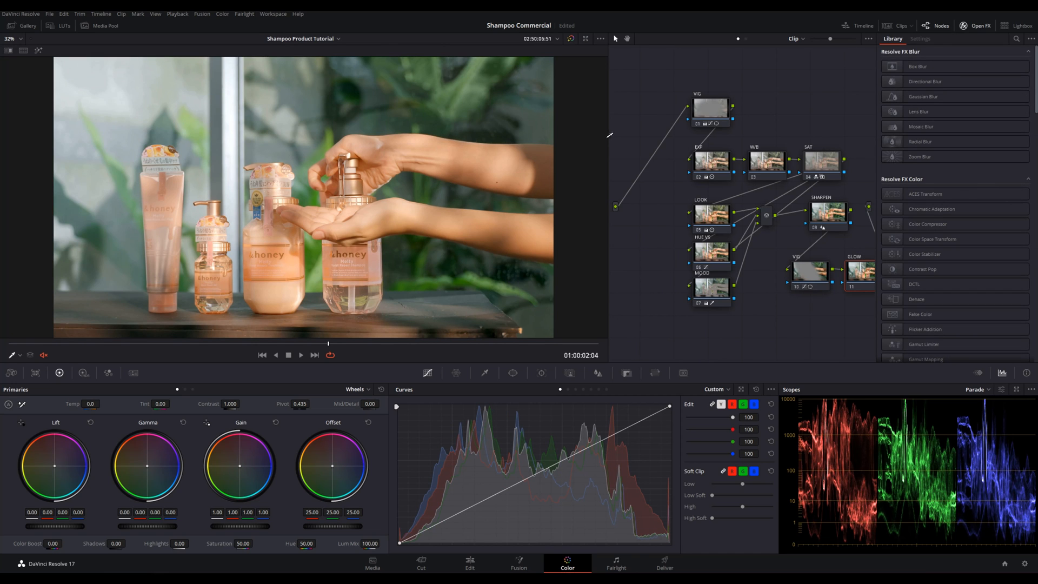
left_click(1016, 39)
type("glow")
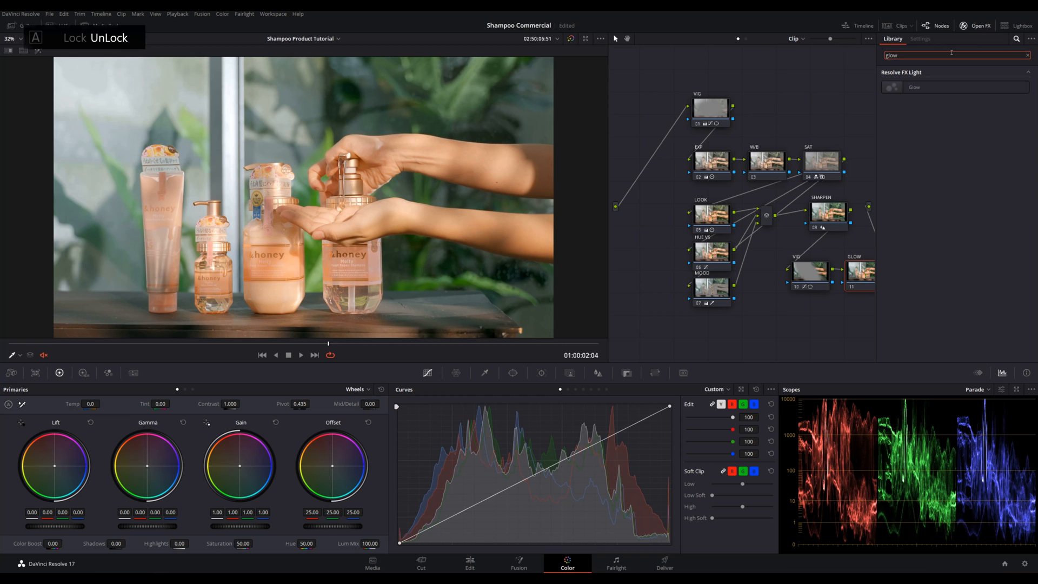
left_click(919, 39)
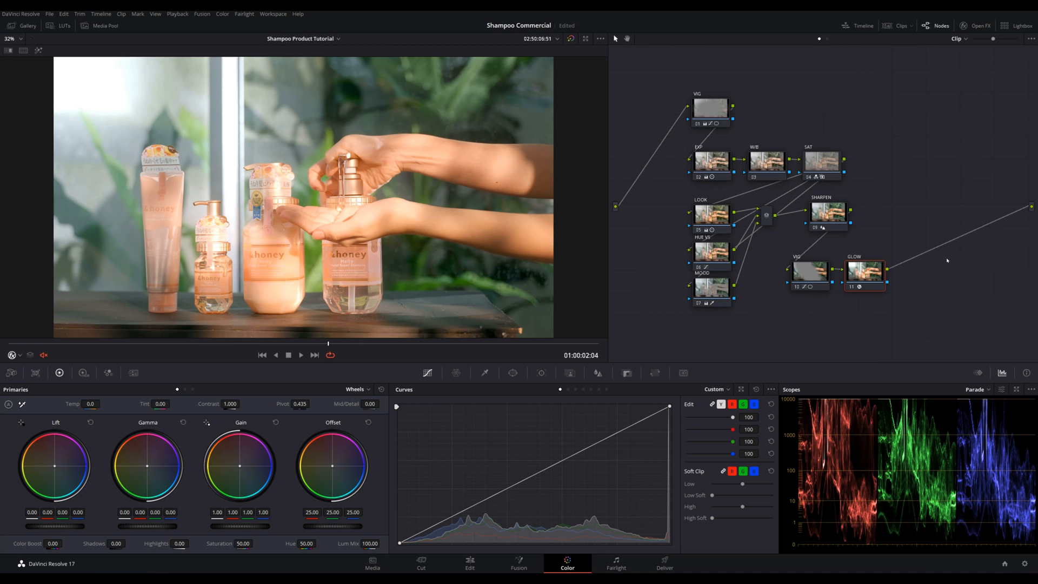
double_click(865, 271)
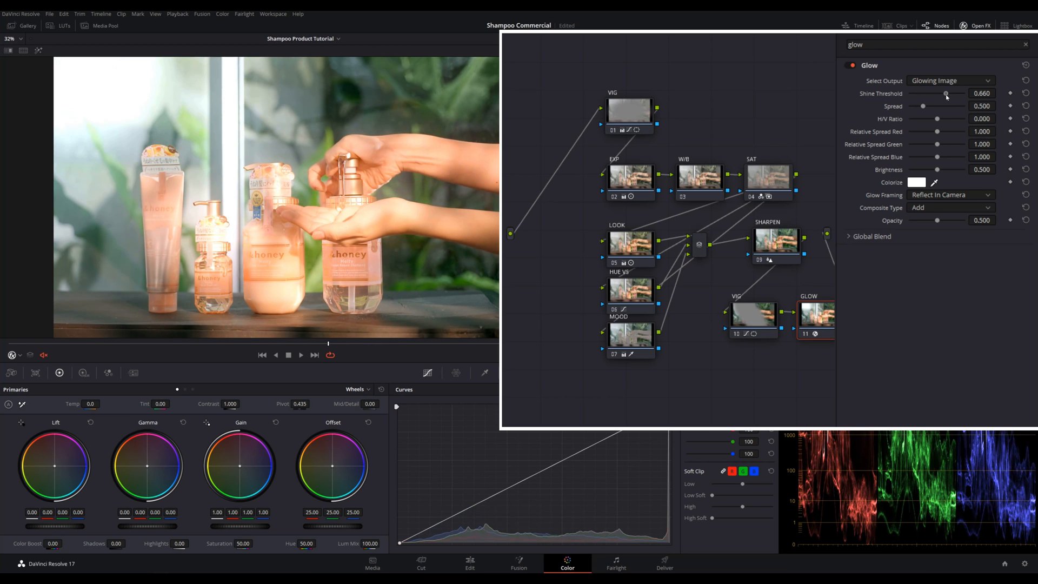
mouse_move(791, 161)
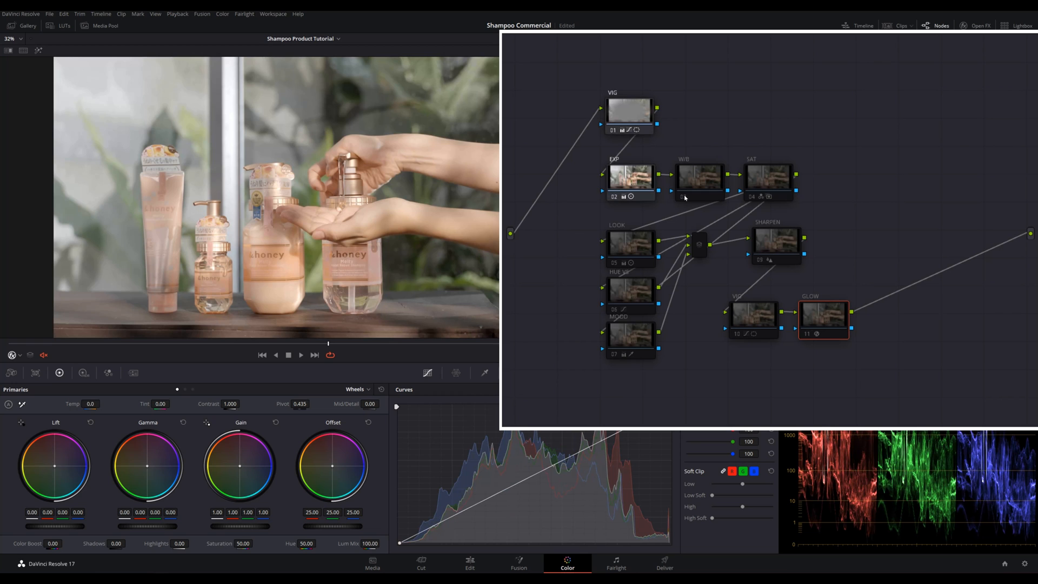
Step: Re-enable W/B, SAT, the LOOK/HUE VS/MOOD nodes, SHARPEN and VIG in turn
left_click(699, 178)
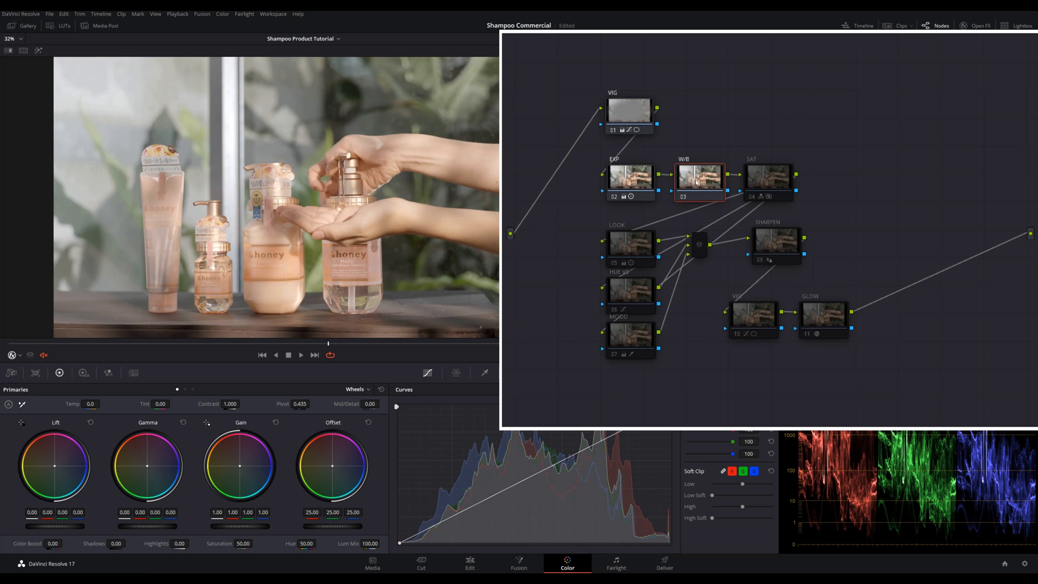
mouse_move(741, 196)
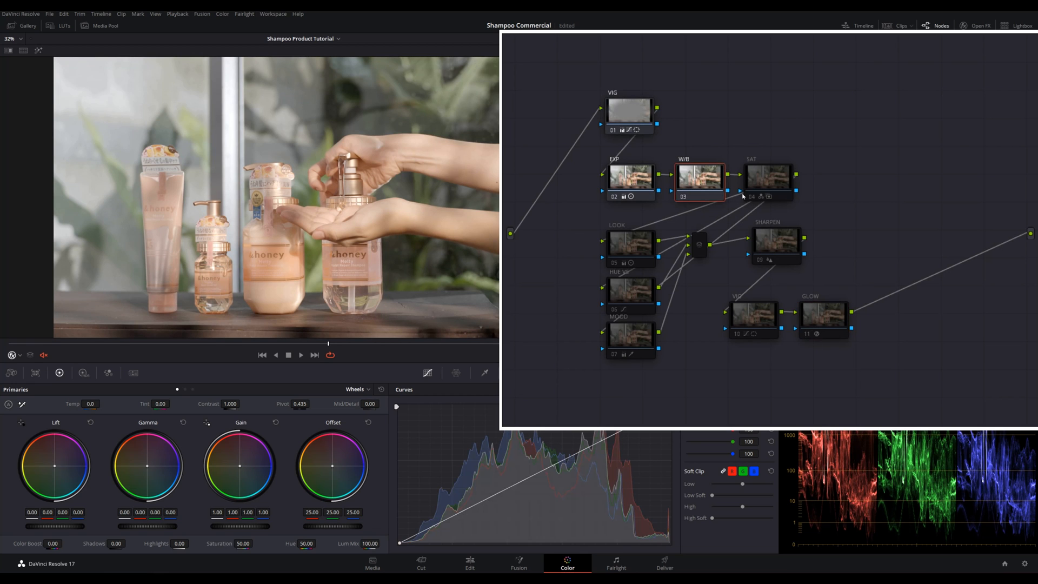
left_click(767, 181)
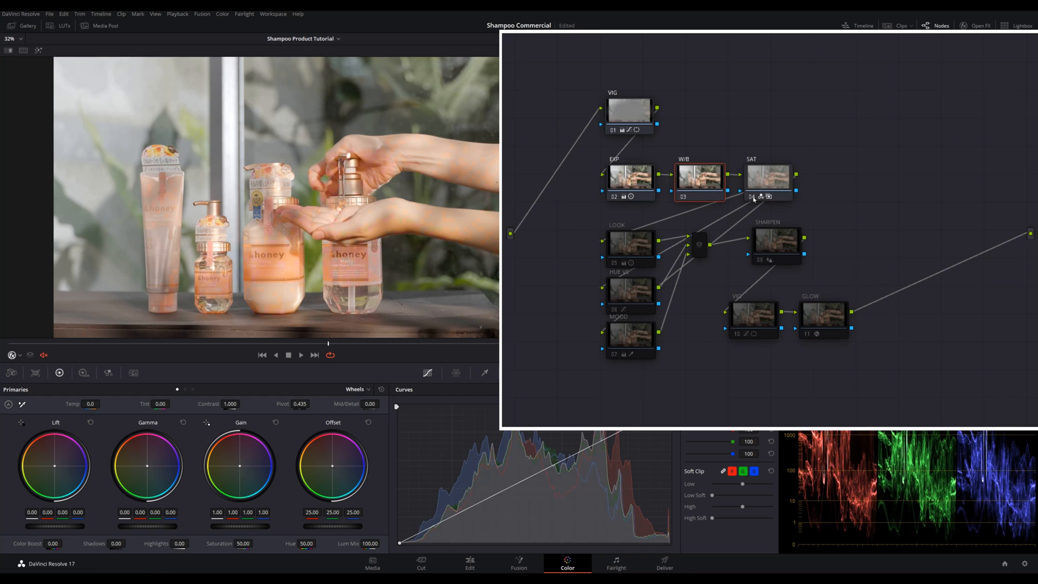
left_click(610, 262)
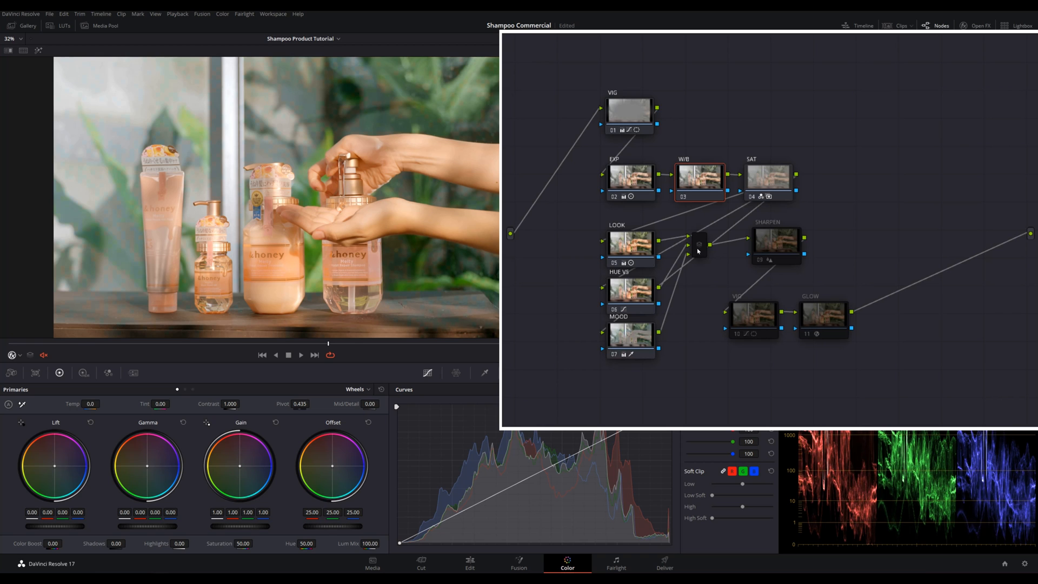
left_click(699, 243)
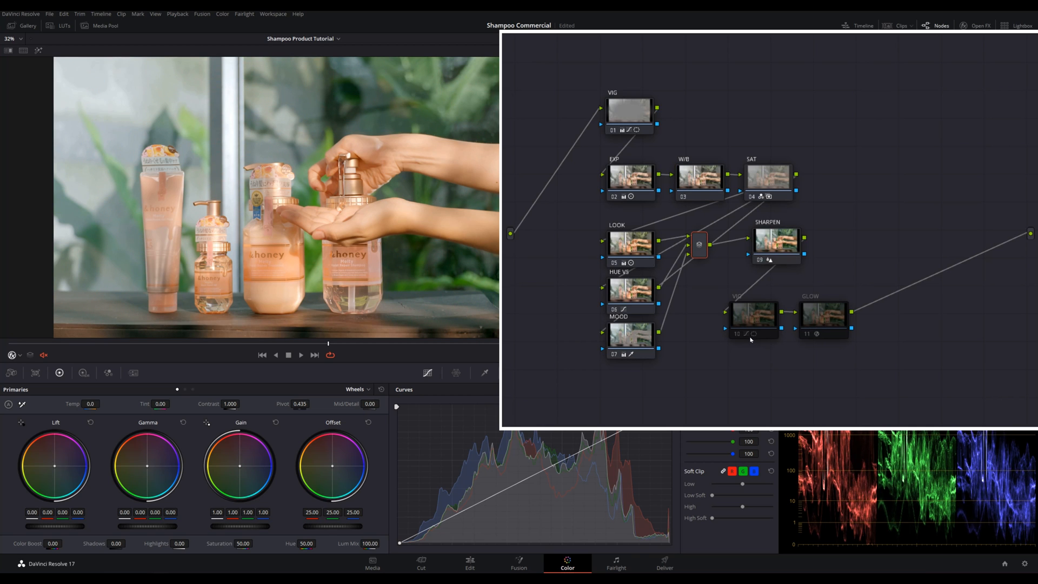
left_click(751, 313)
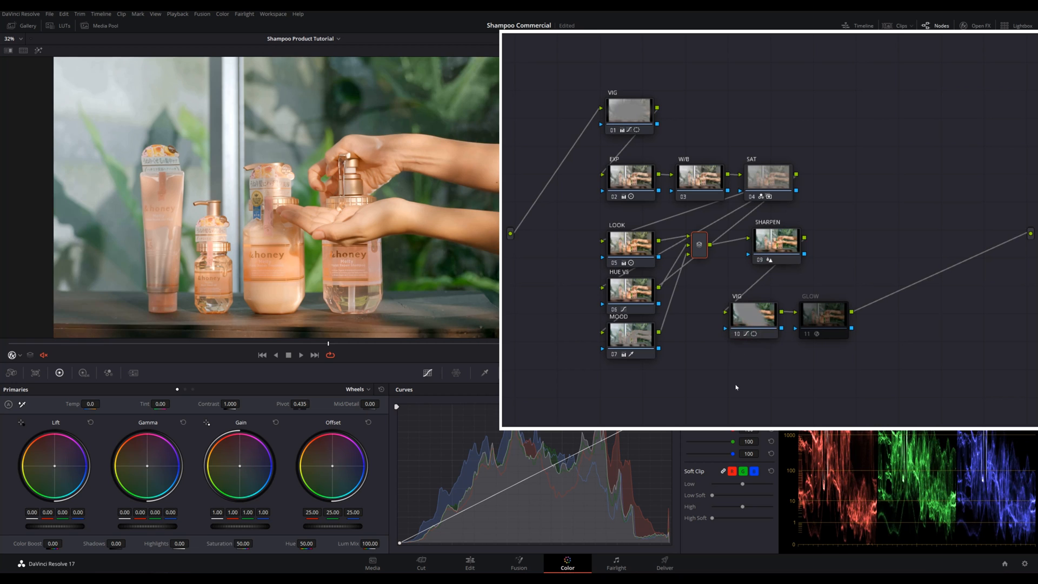